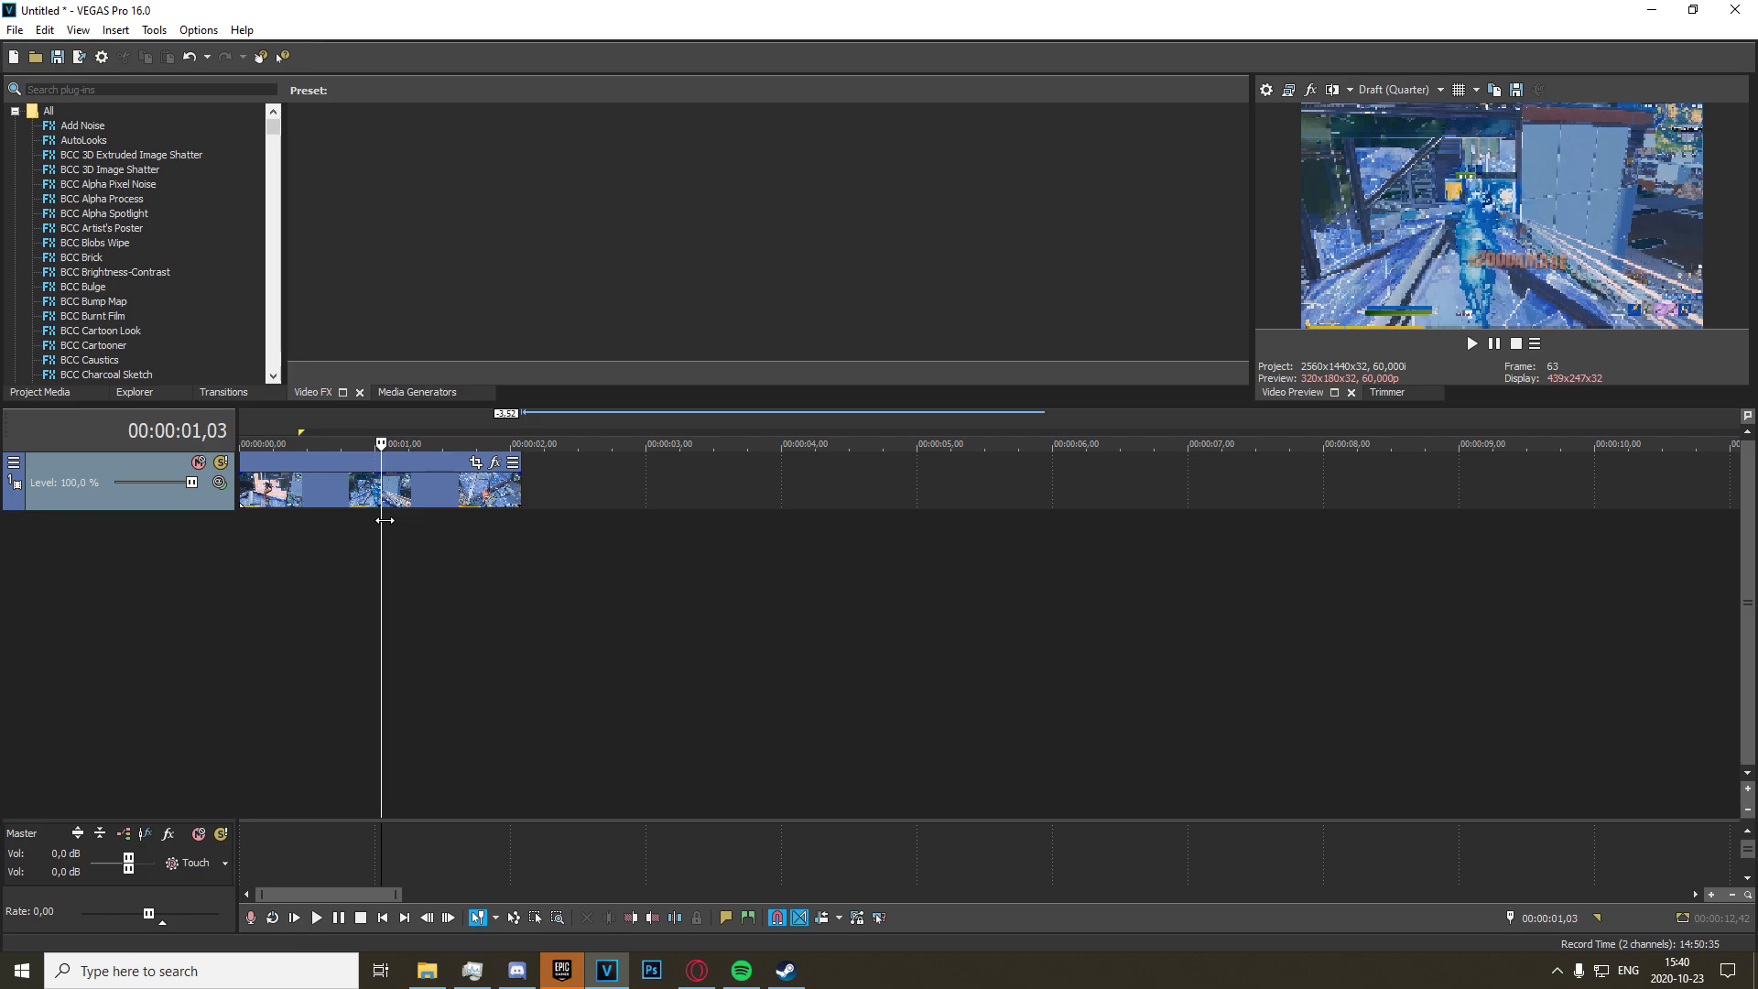
{"action": "mouse_move", "coordinate": [329, 518]}
{"action": "type", "text": "twixtor"}
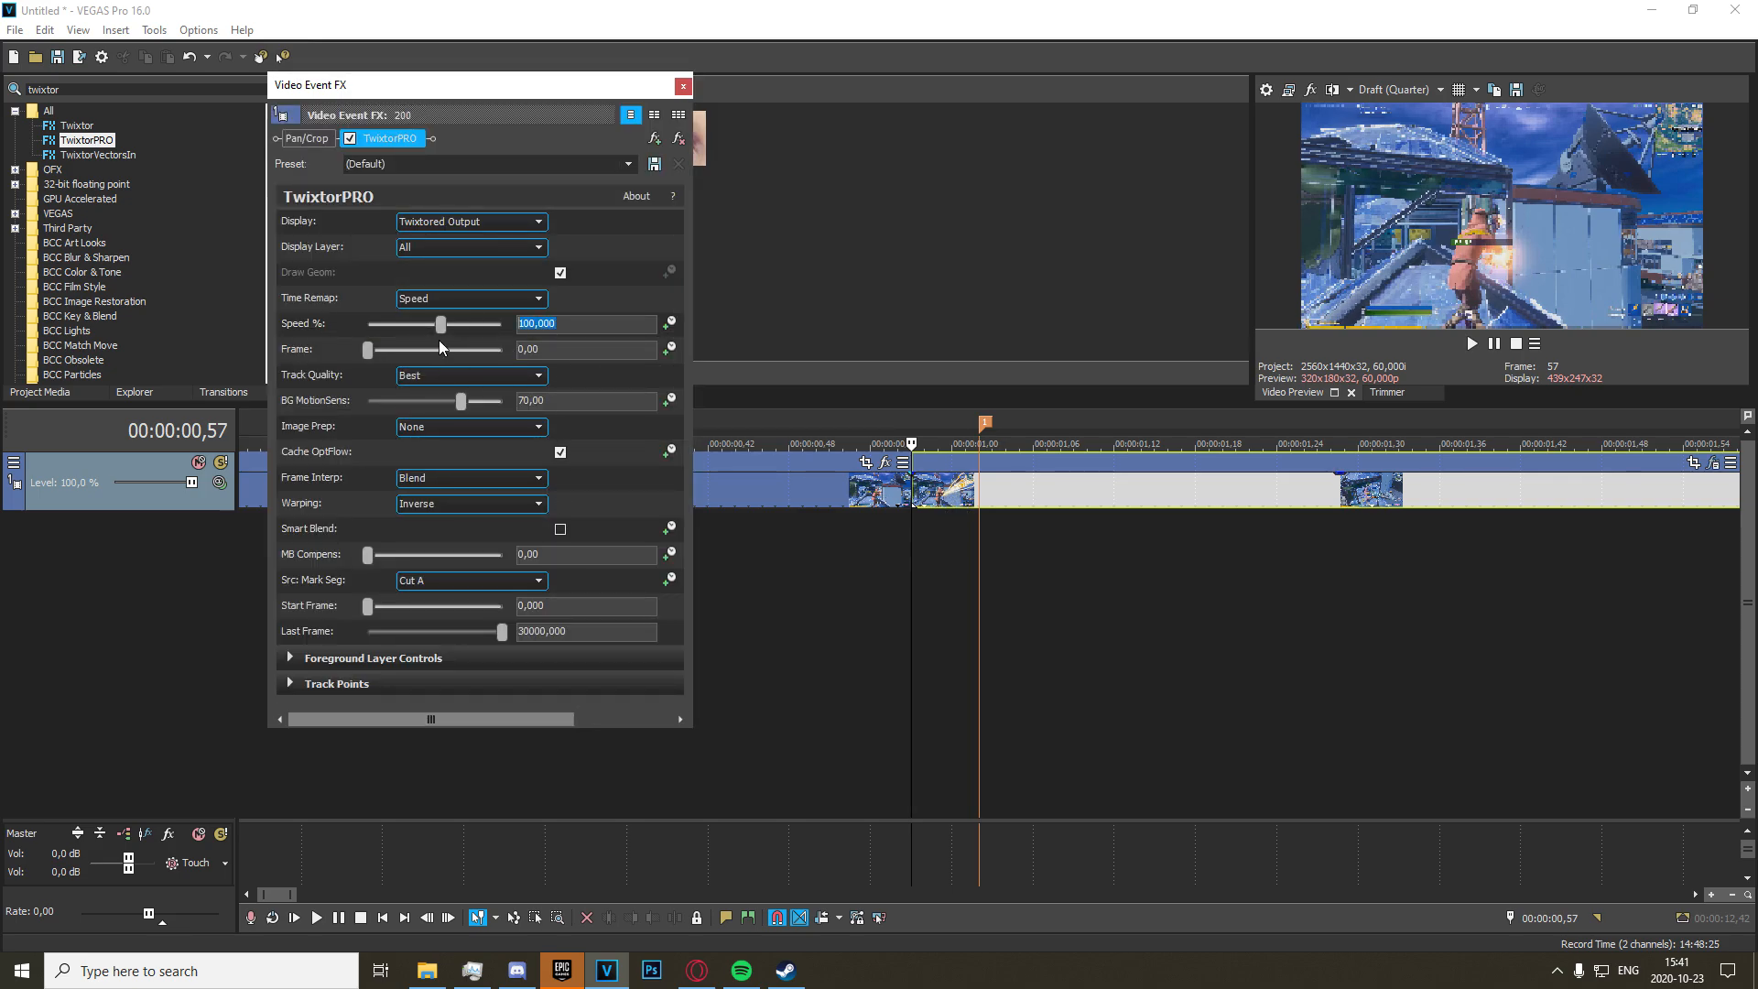
- Raise TwixtorPRO Speed % through 50 and 100 to 250,000 and show its keyframe lanes
{"action": "type", "text": "50"}
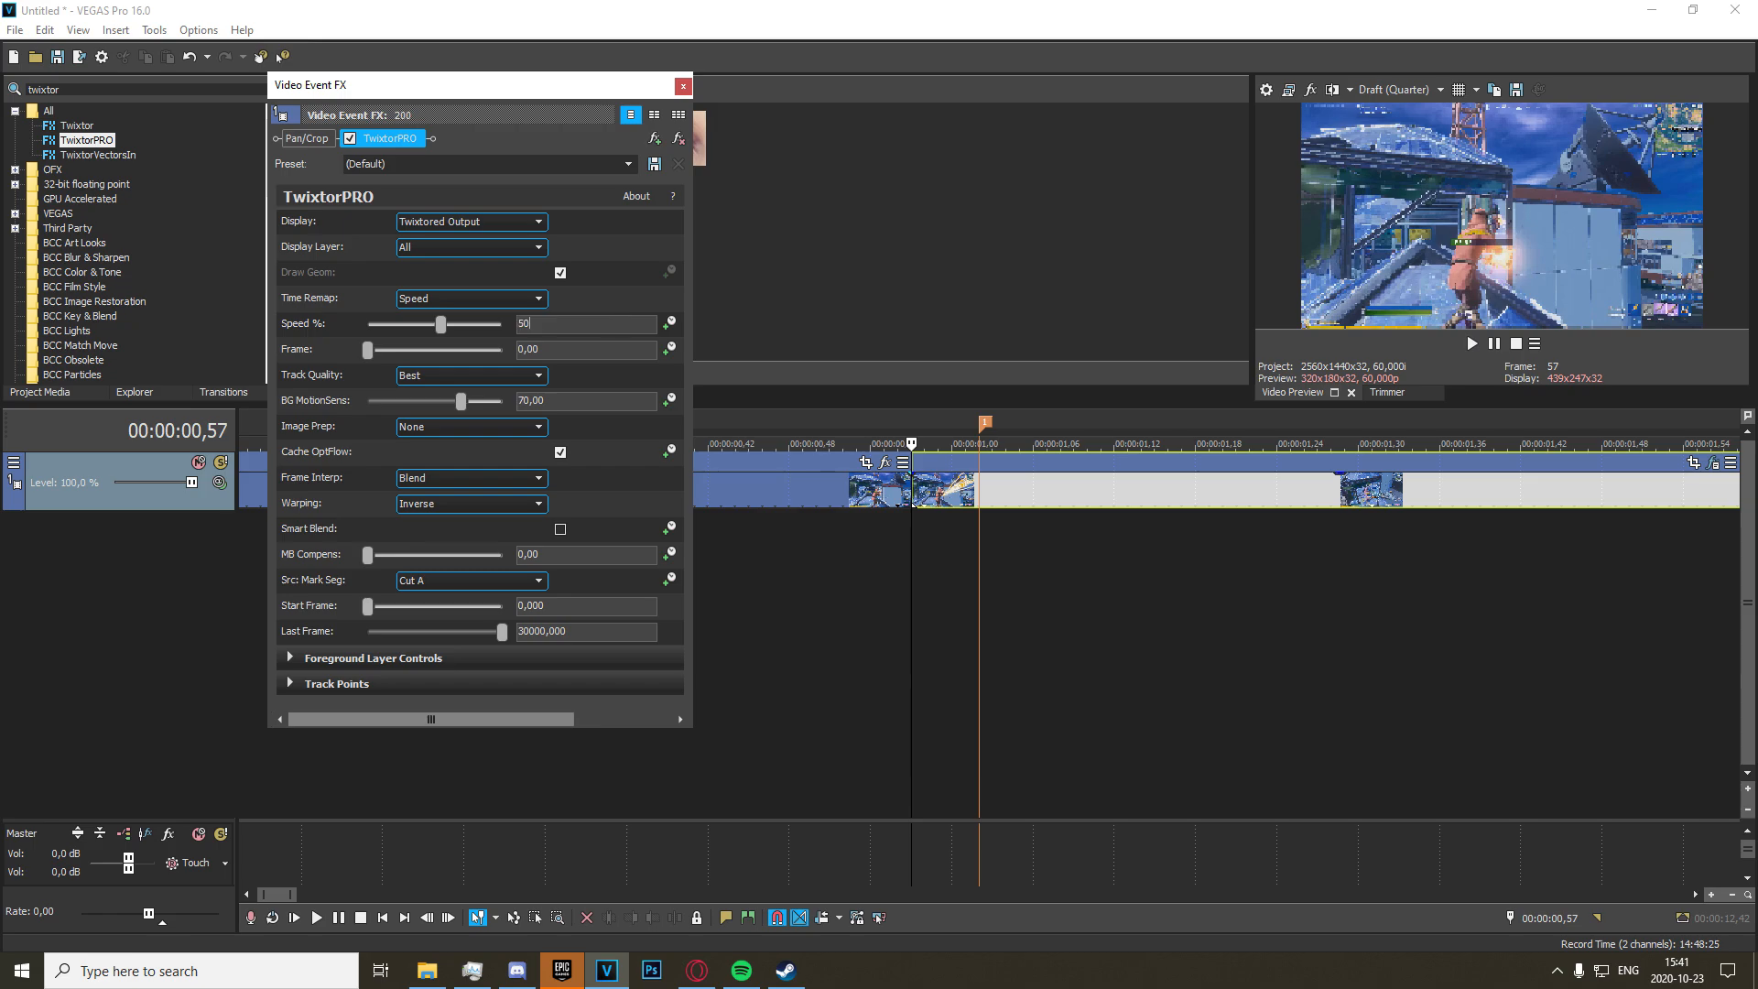
{"action": "type", "text": "100"}
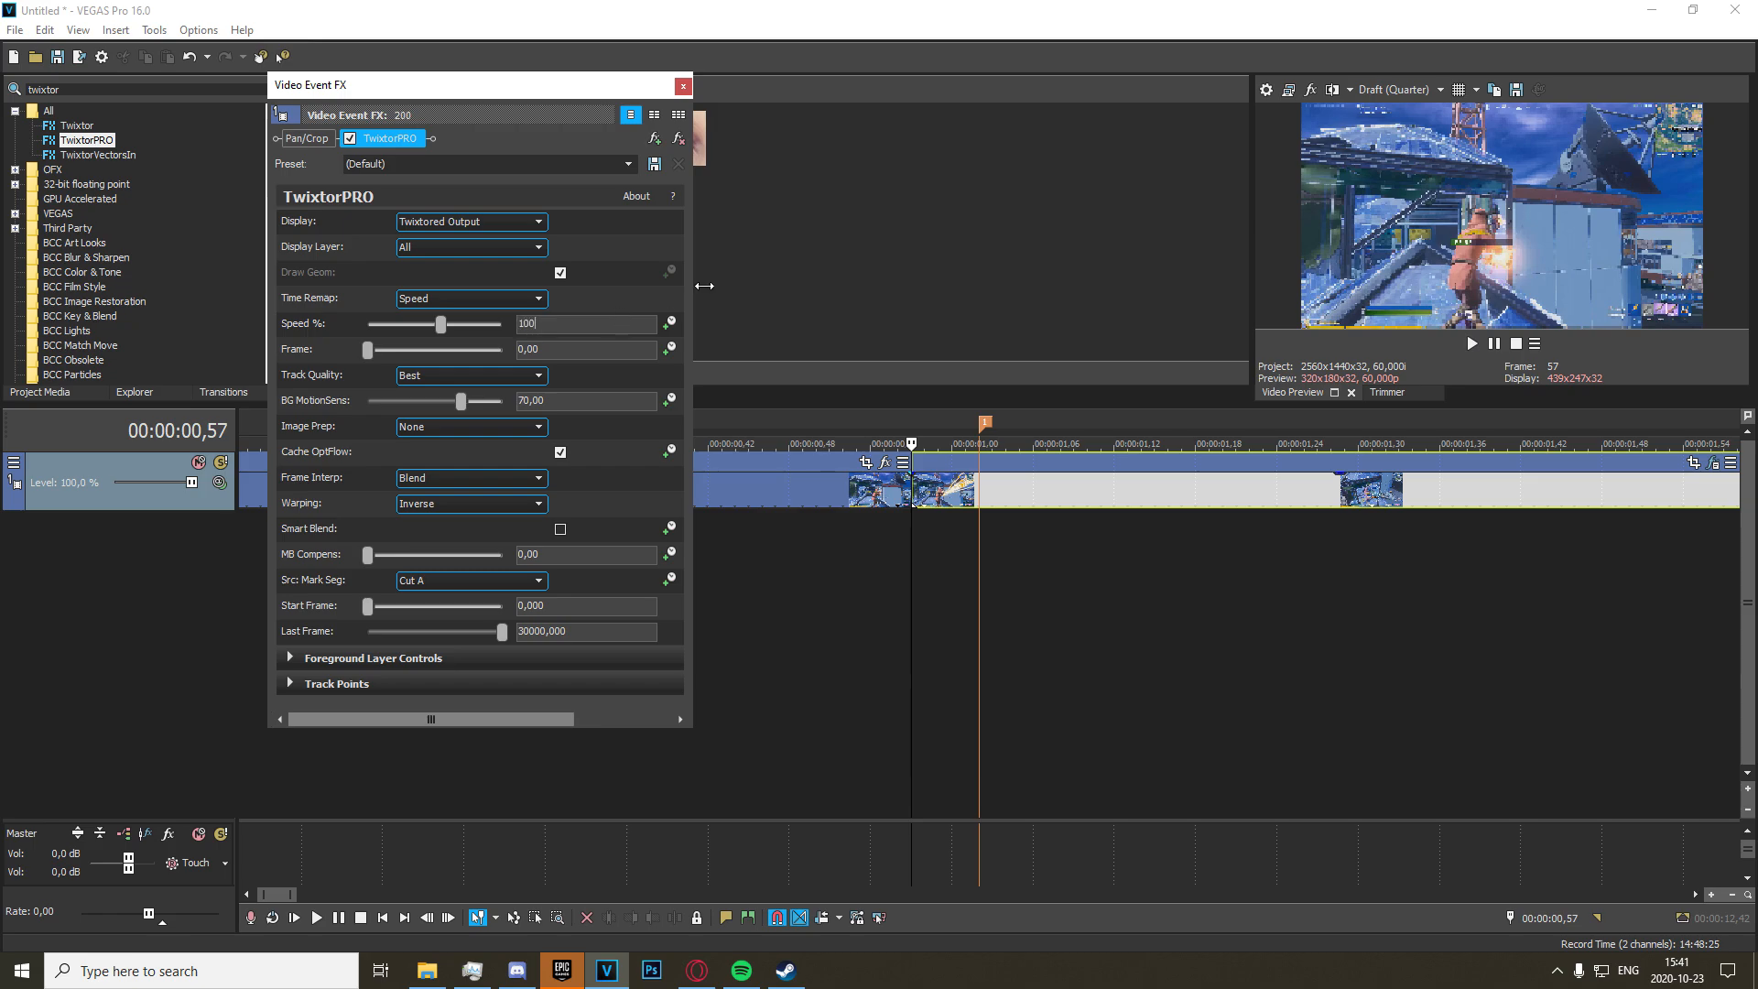
{"action": "left_click", "coordinate": [674, 113]}
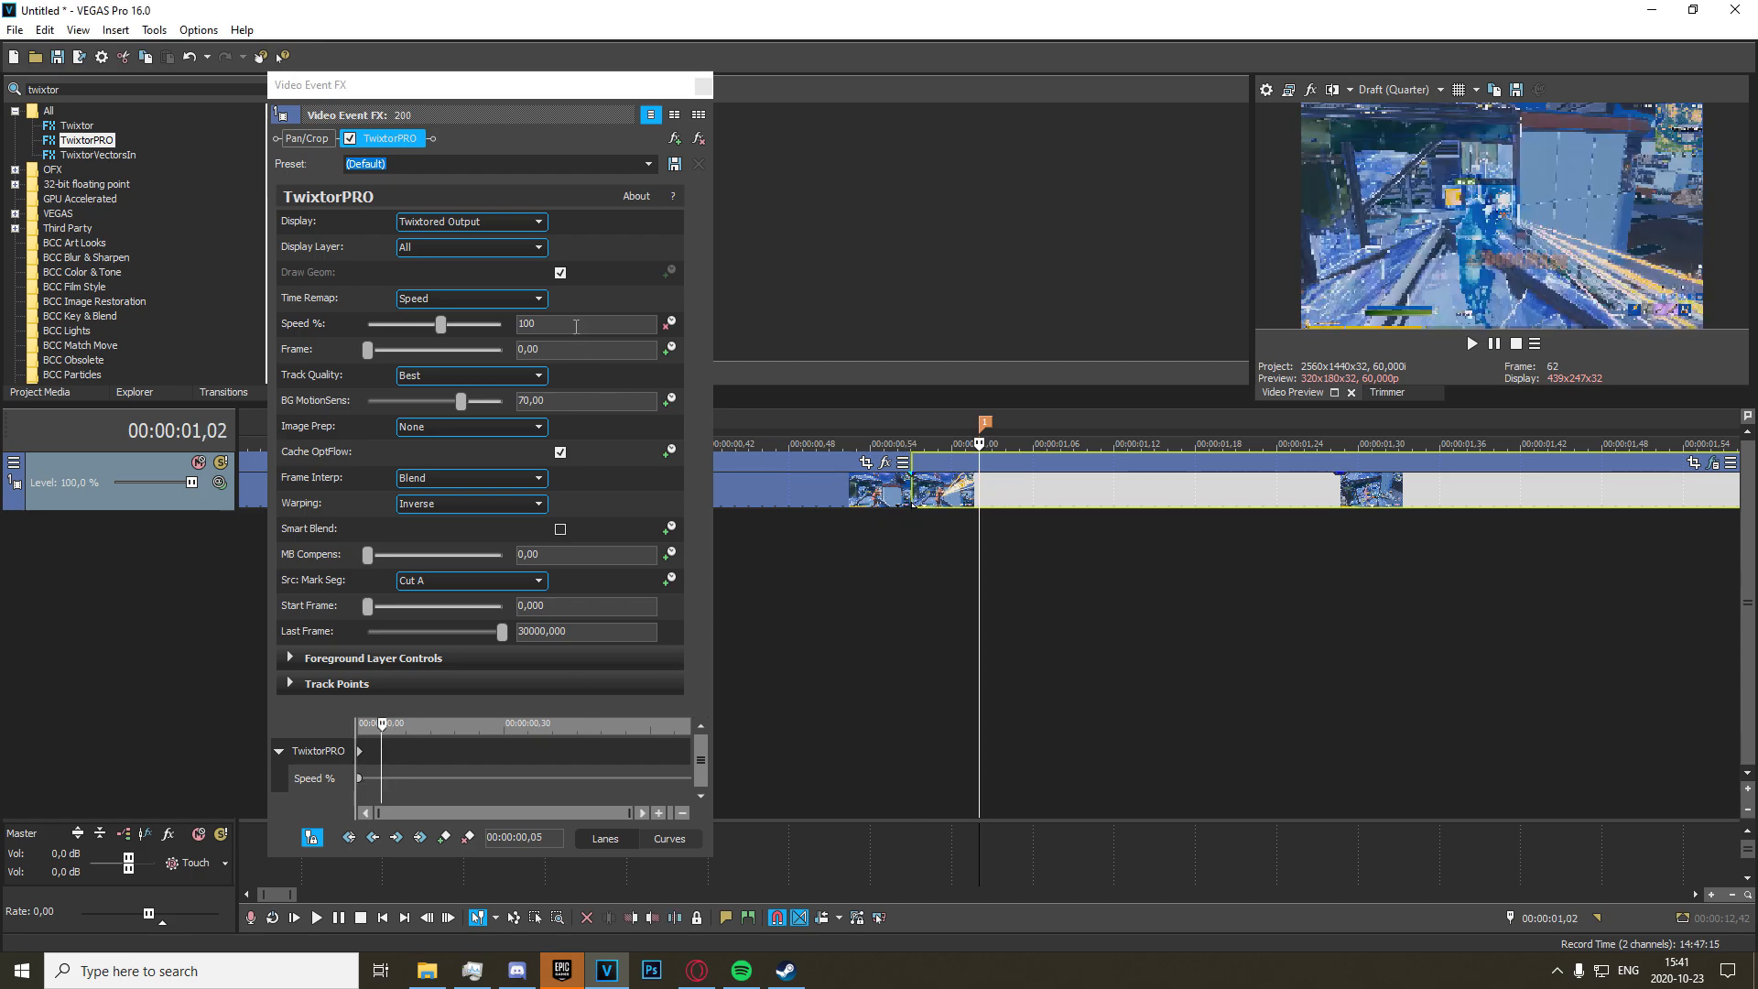
{"action": "type", "text": "250,000"}
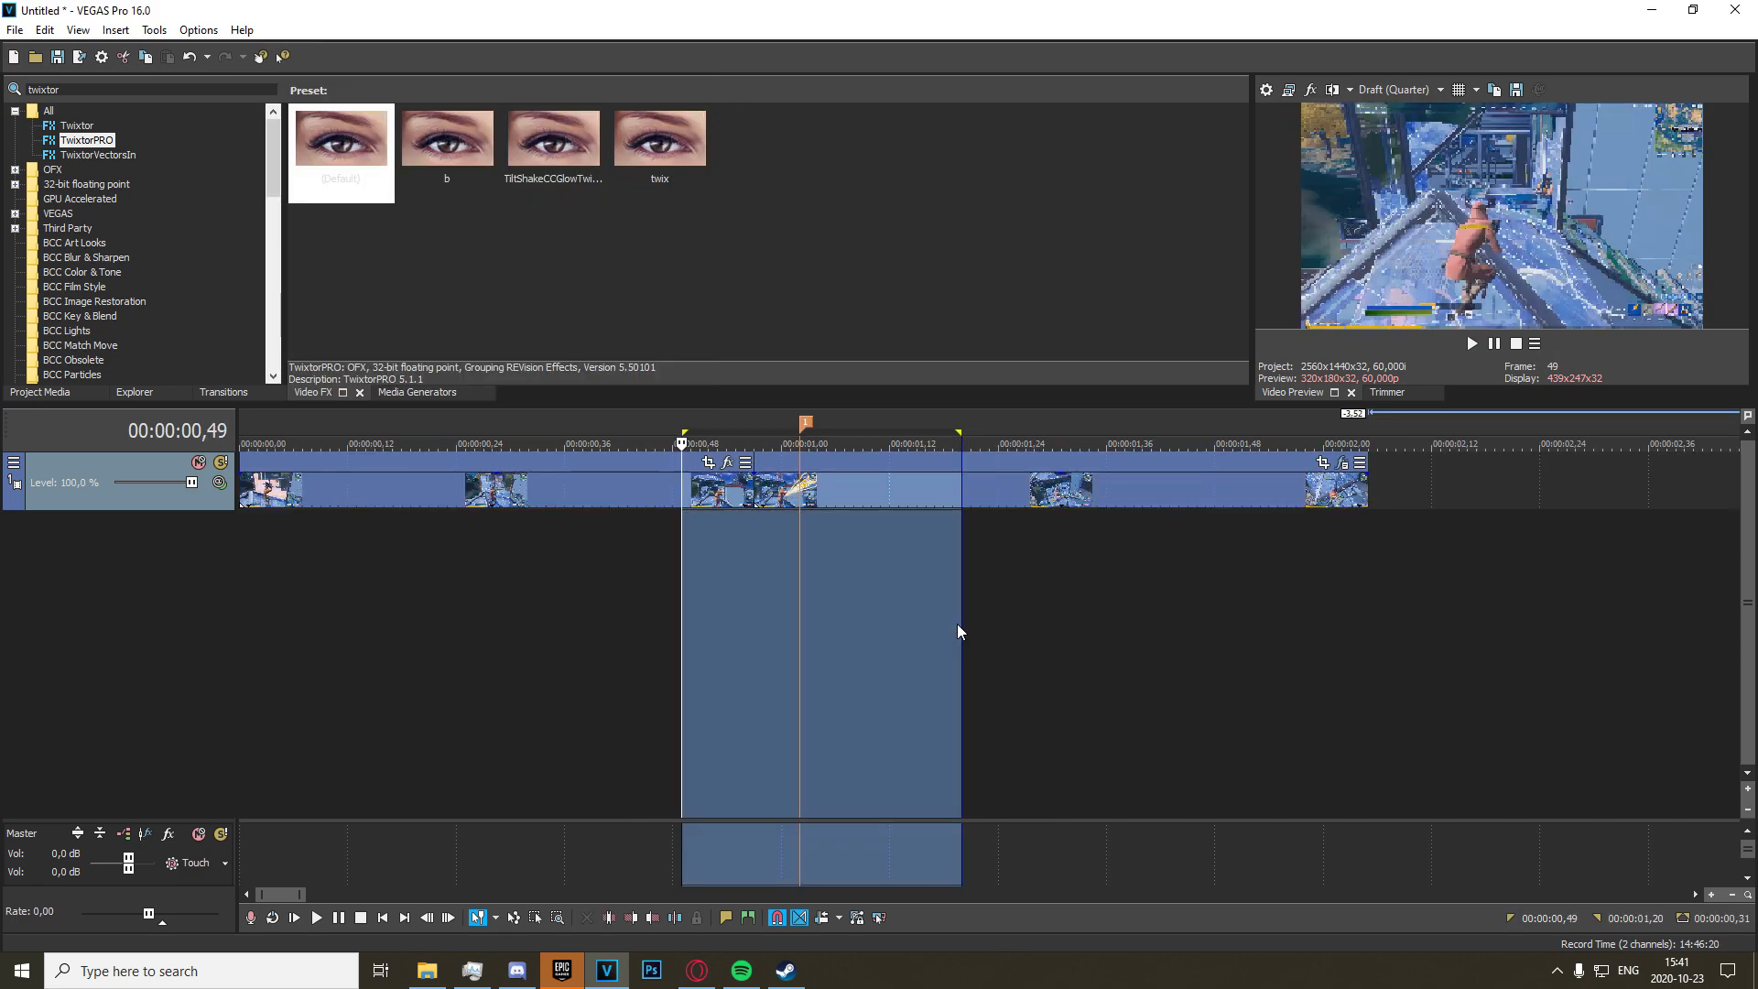
{"action": "left_click", "coordinate": [317, 918]}
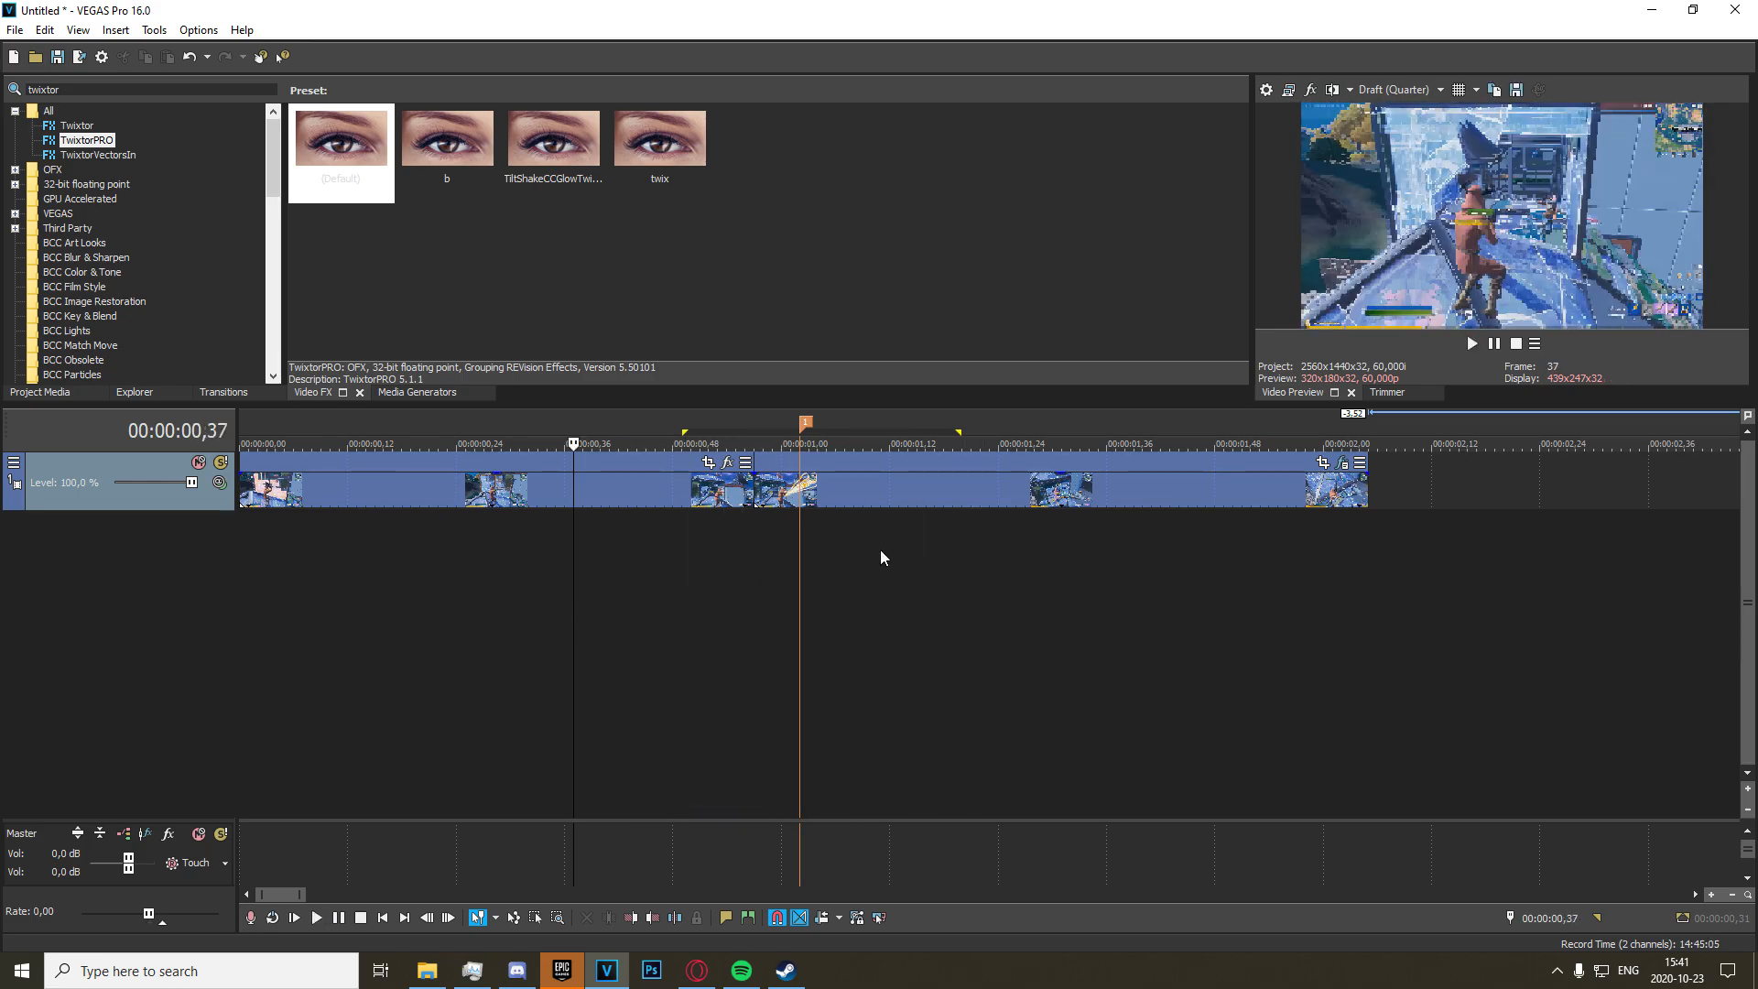
{"action": "left_click", "coordinate": [317, 918]}
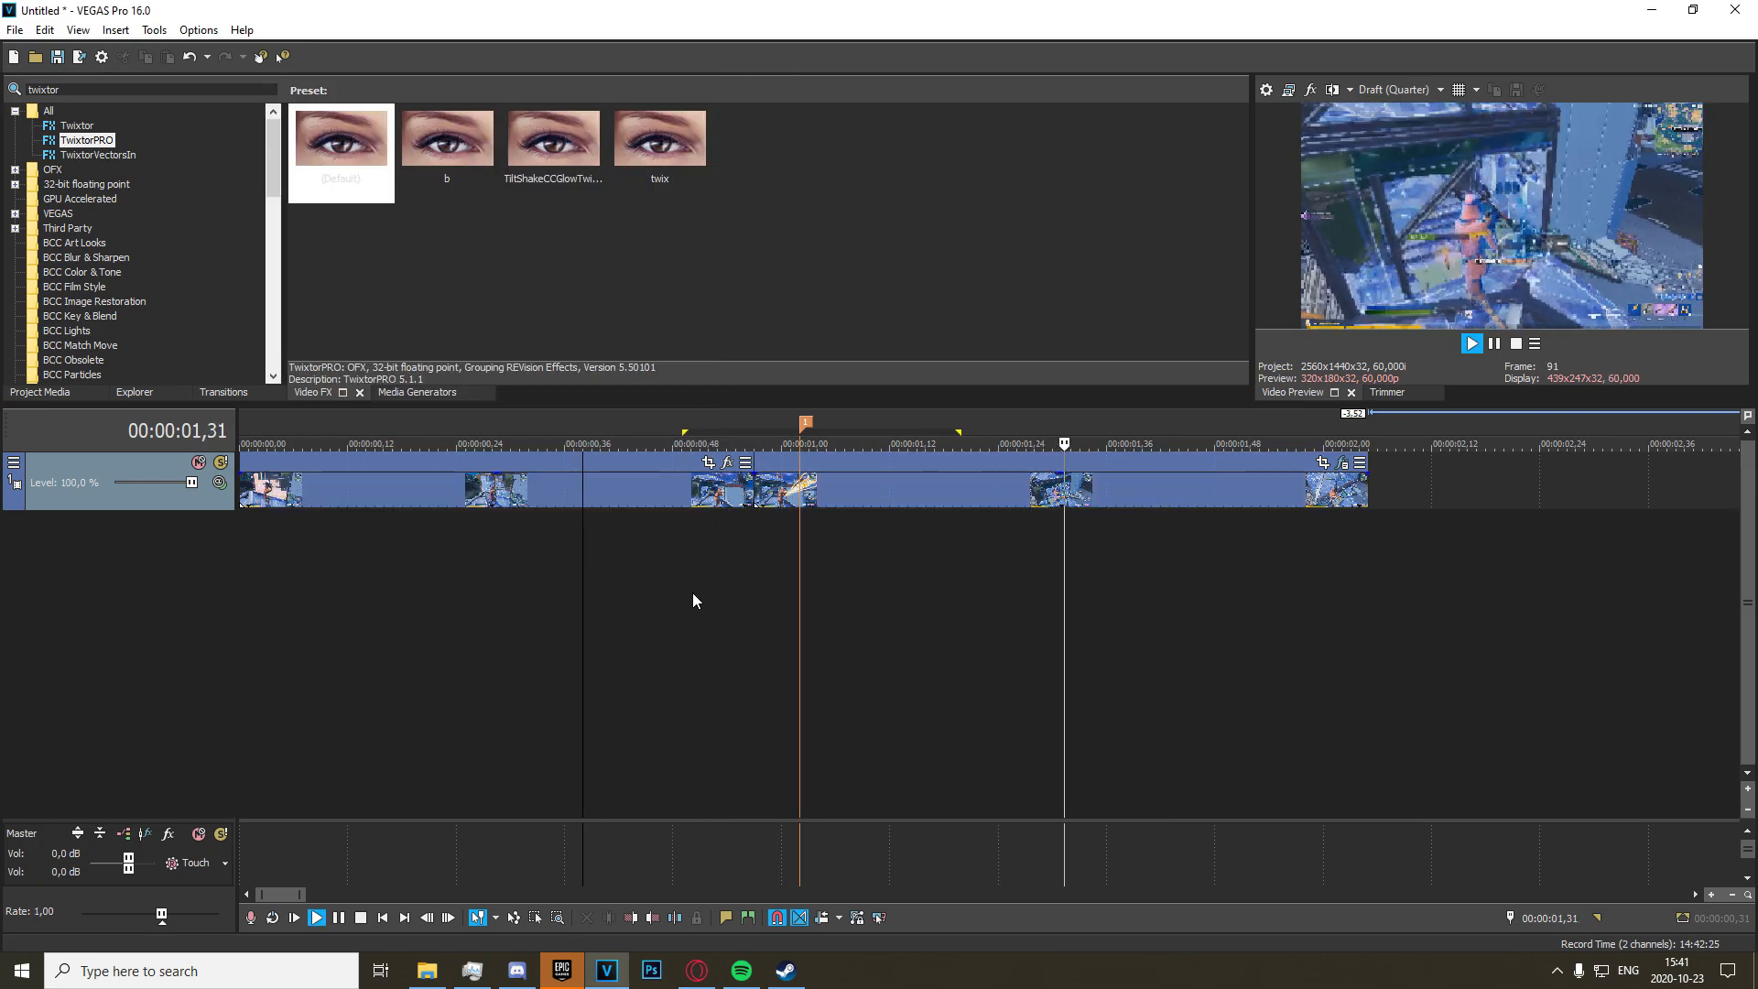
{"action": "left_click", "coordinate": [337, 917]}
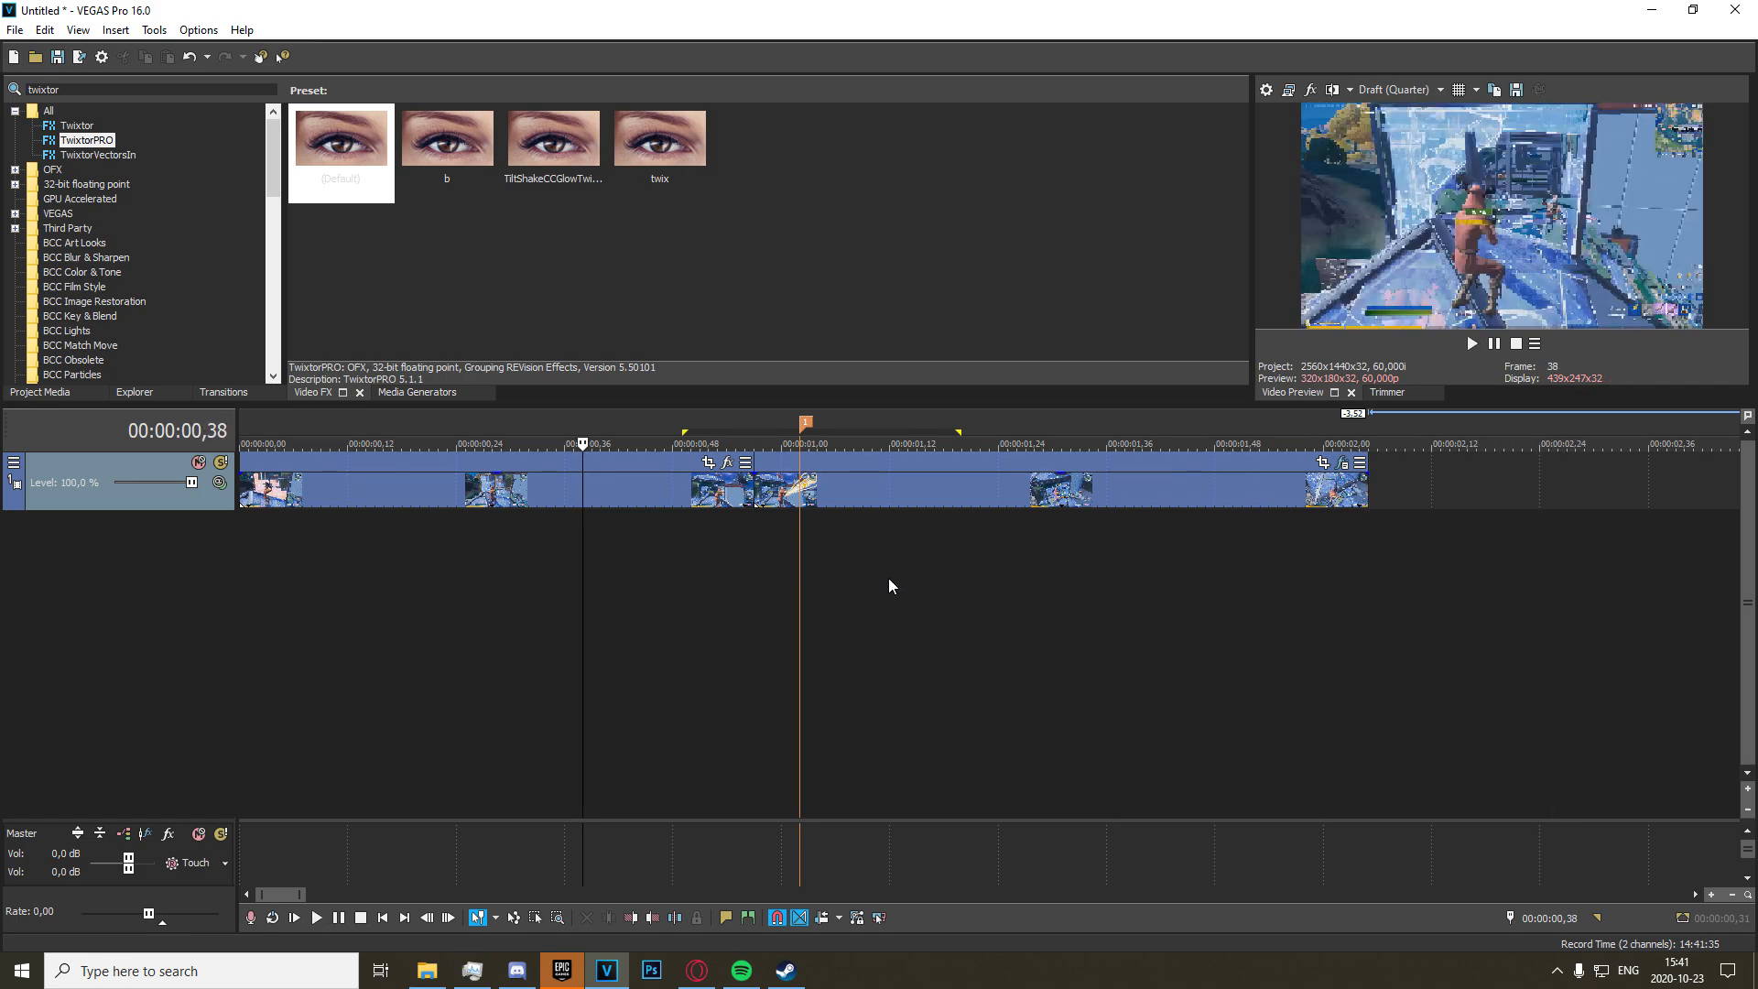
{"action": "mouse_move", "coordinate": [1302, 478]}
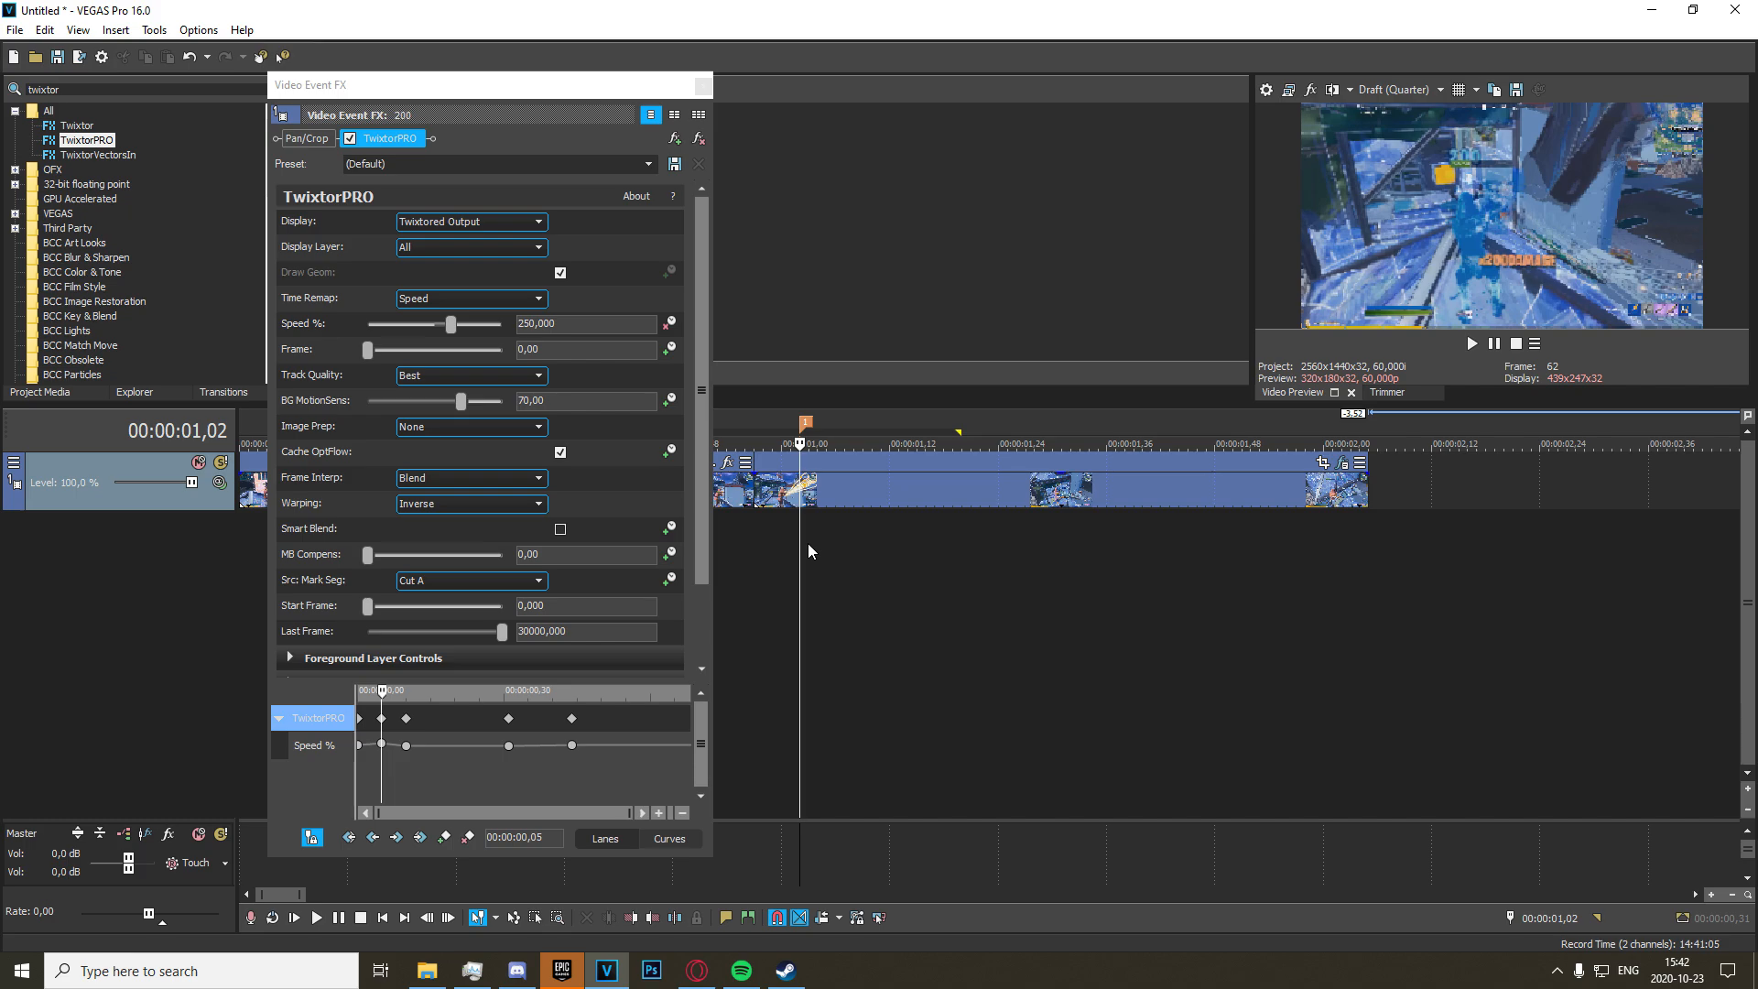
{"action": "mouse_move", "coordinate": [429, 397]}
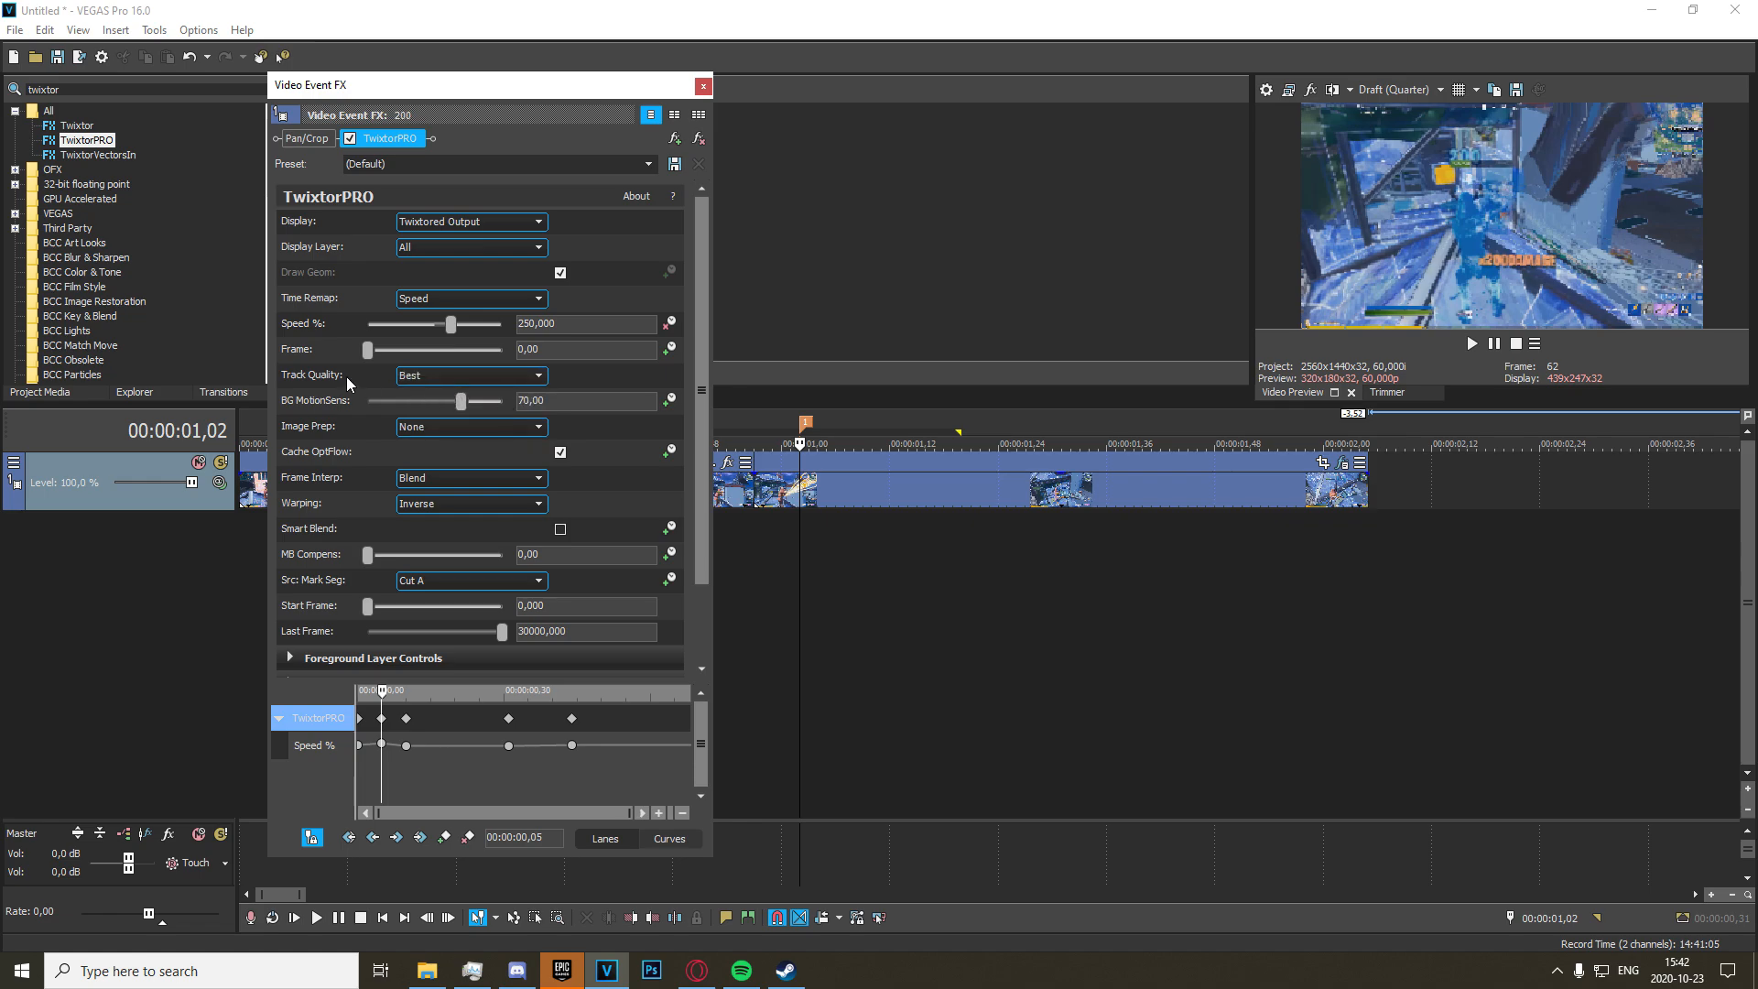
- Choose No MotionVectors as TwixtorPRO Track Quality and dismiss the Video Event FX window
{"action": "left_click", "coordinate": [470, 374]}
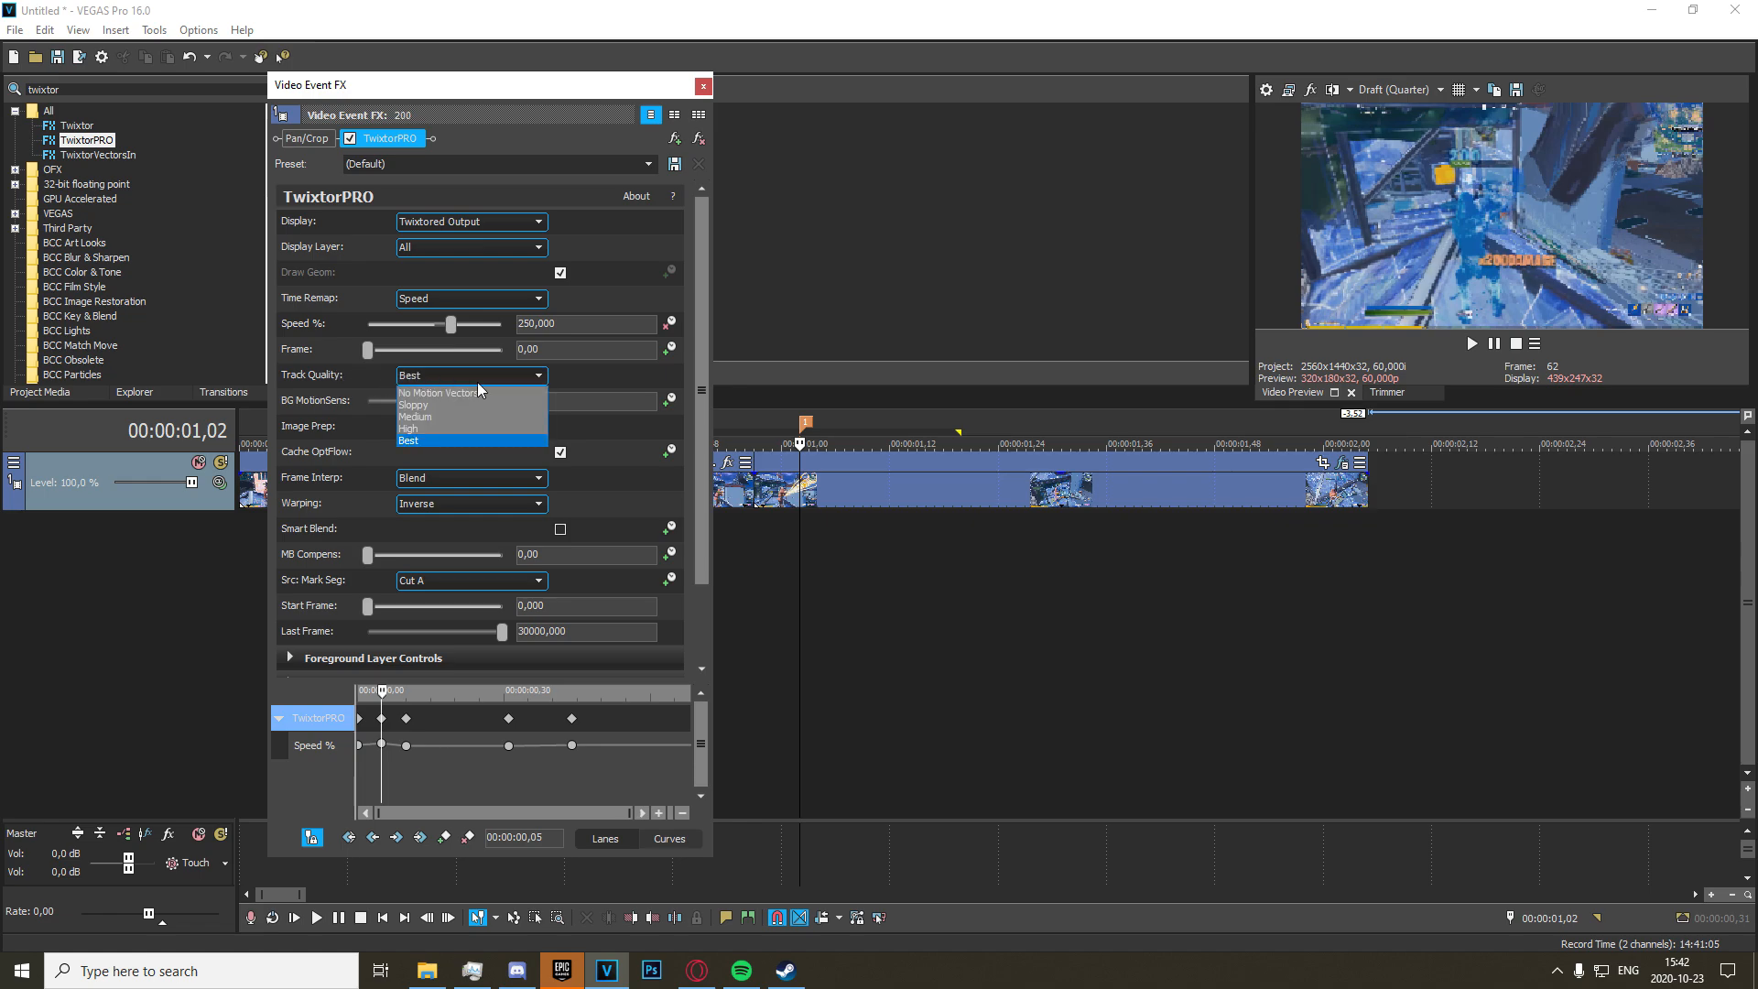
{"action": "left_click", "coordinate": [438, 392]}
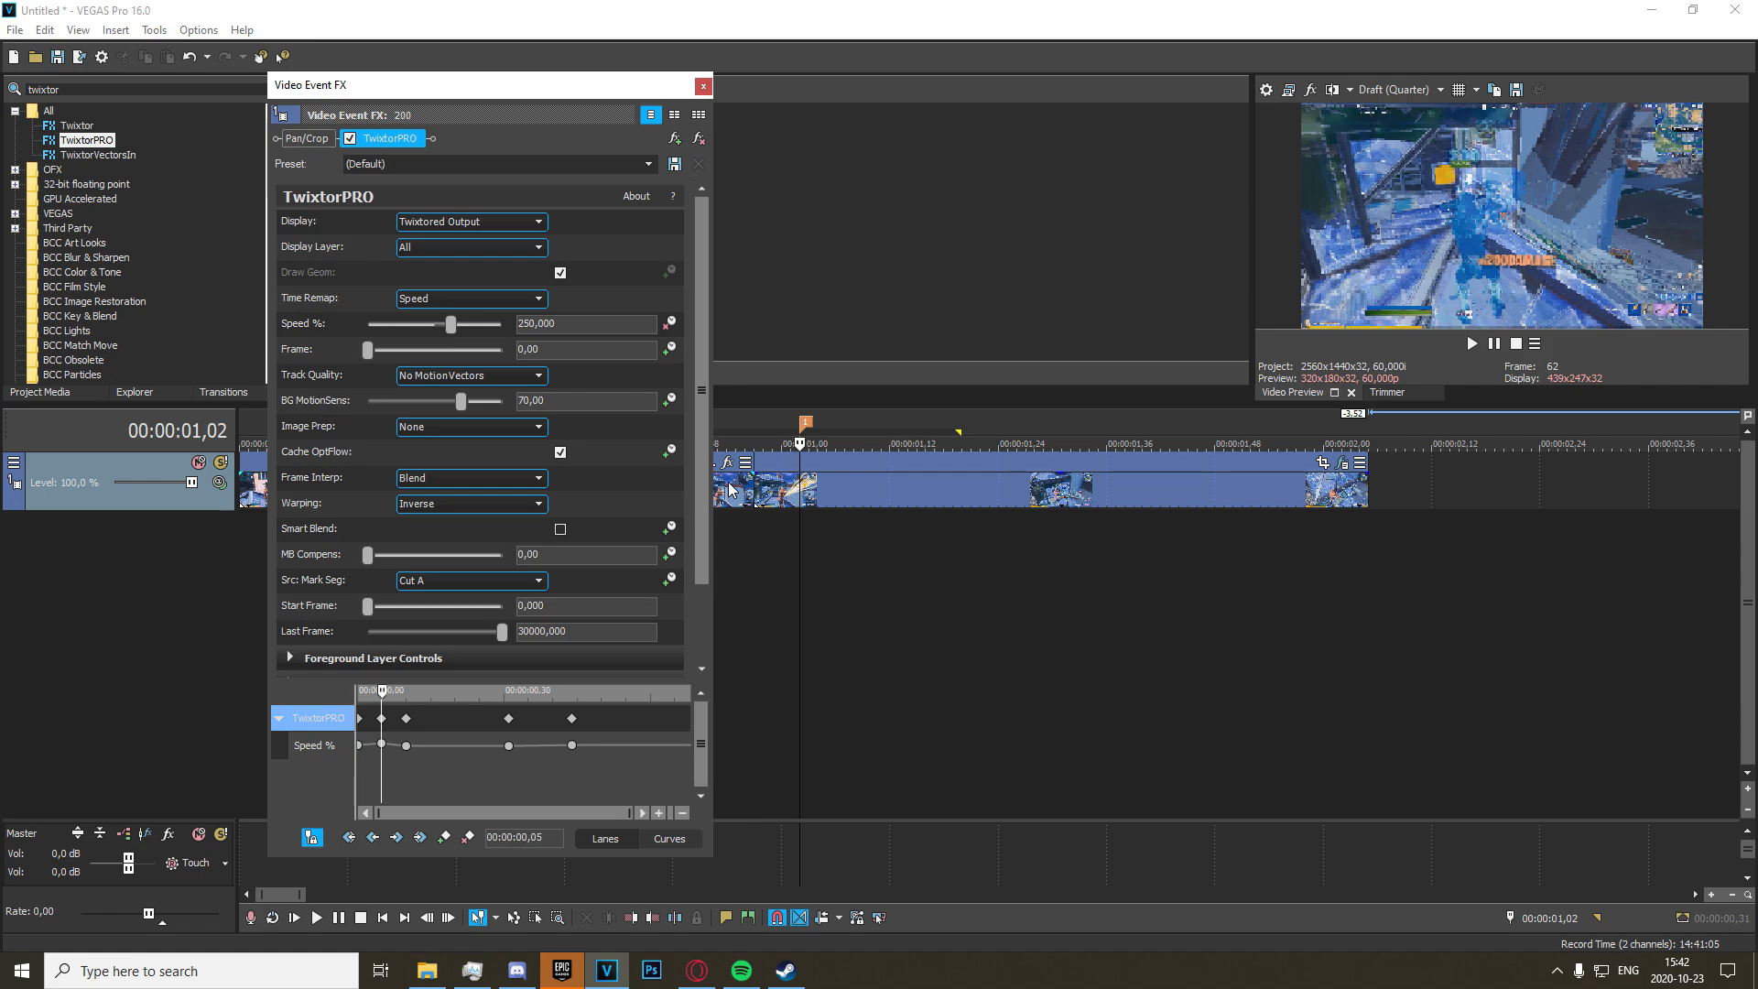
{"action": "mouse_move", "coordinate": [701, 86]}
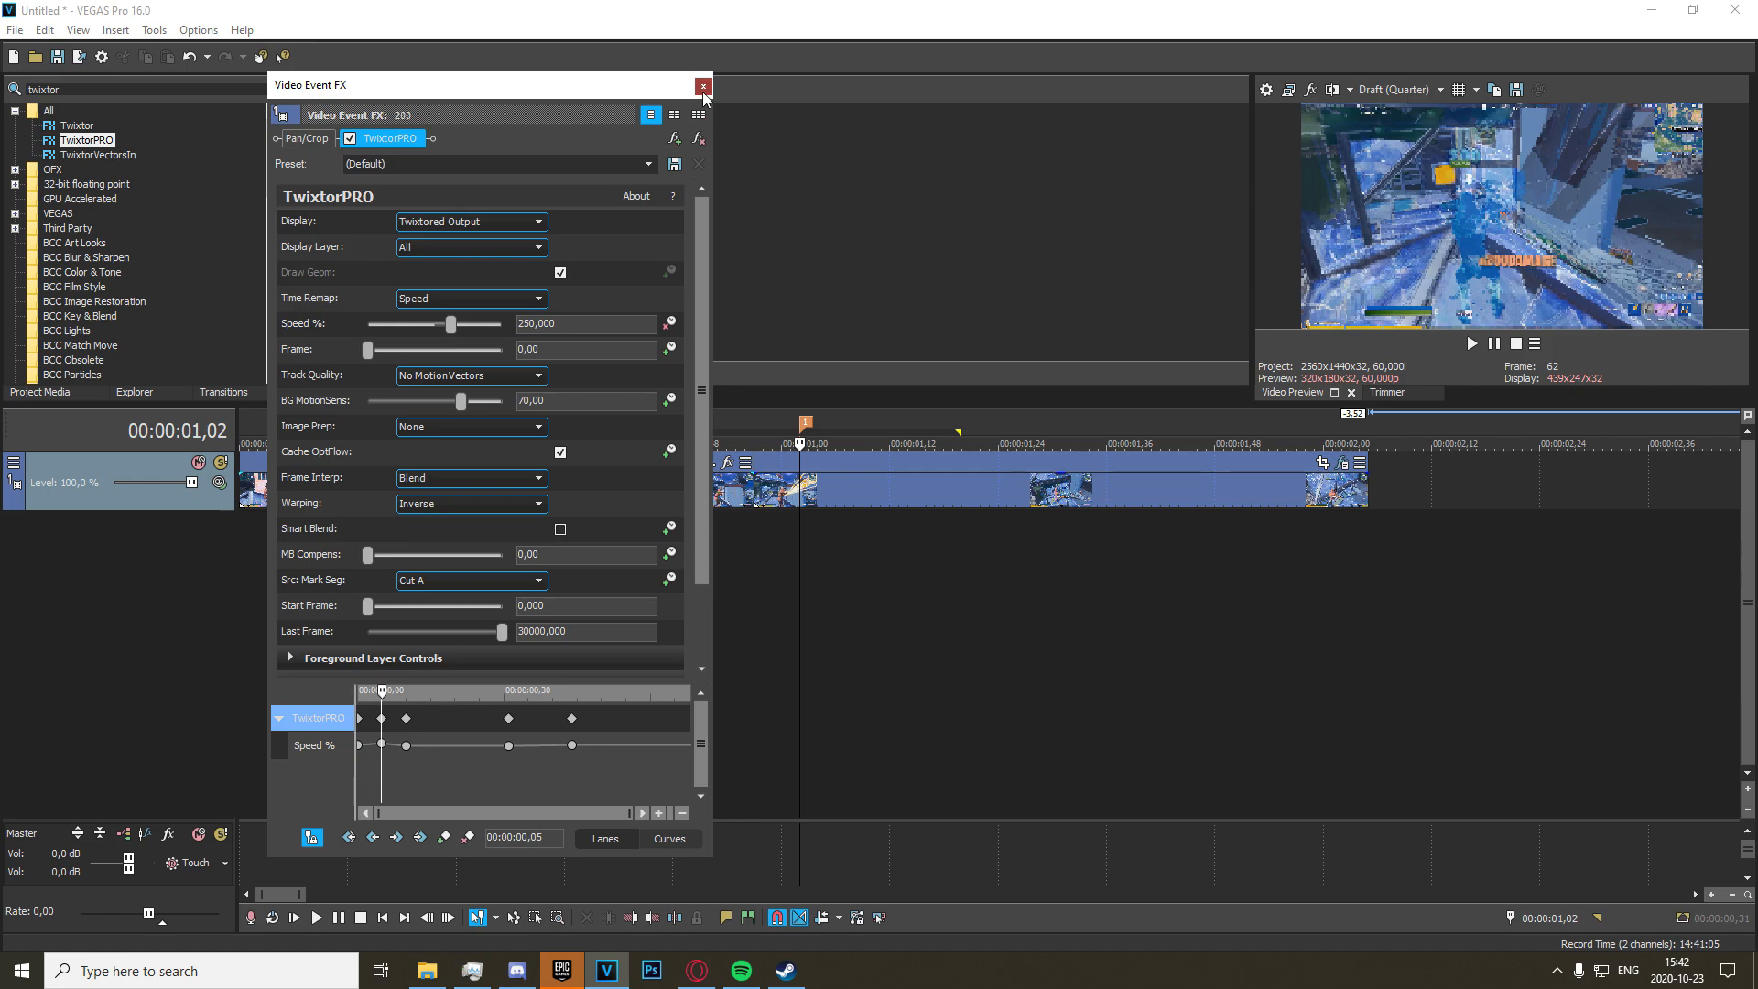
{"action": "left_click", "coordinate": [704, 87]}
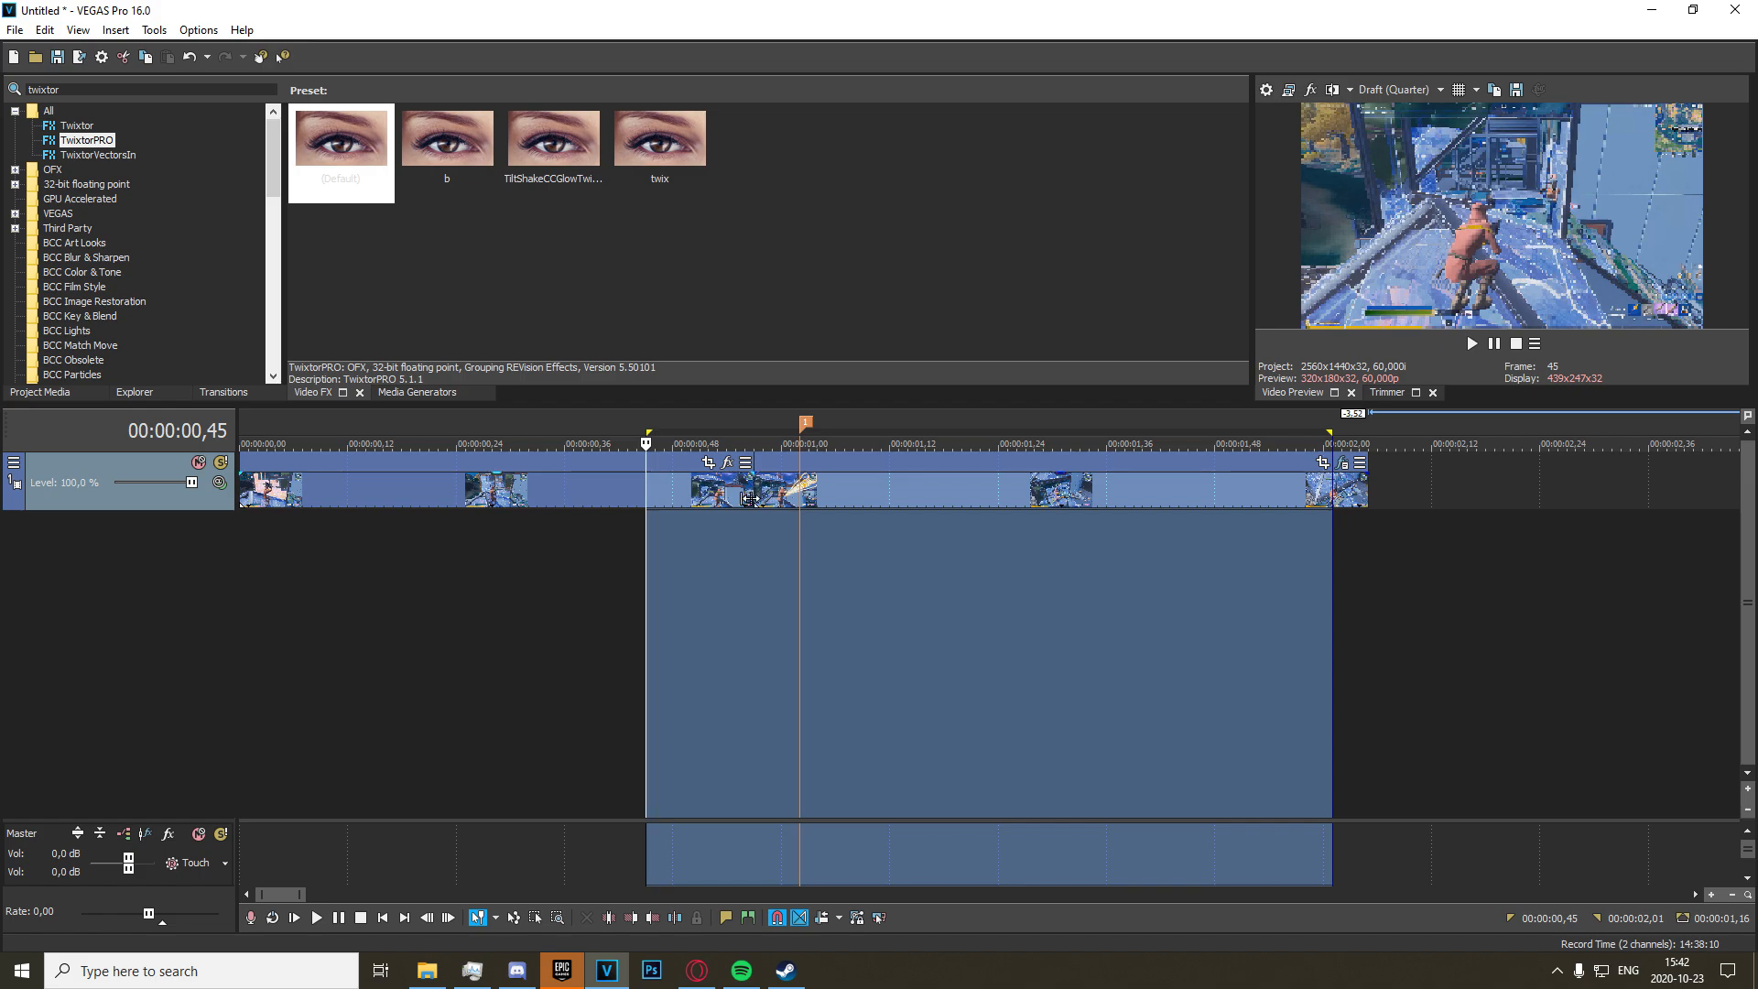
{"action": "mouse_move", "coordinate": [734, 608]}
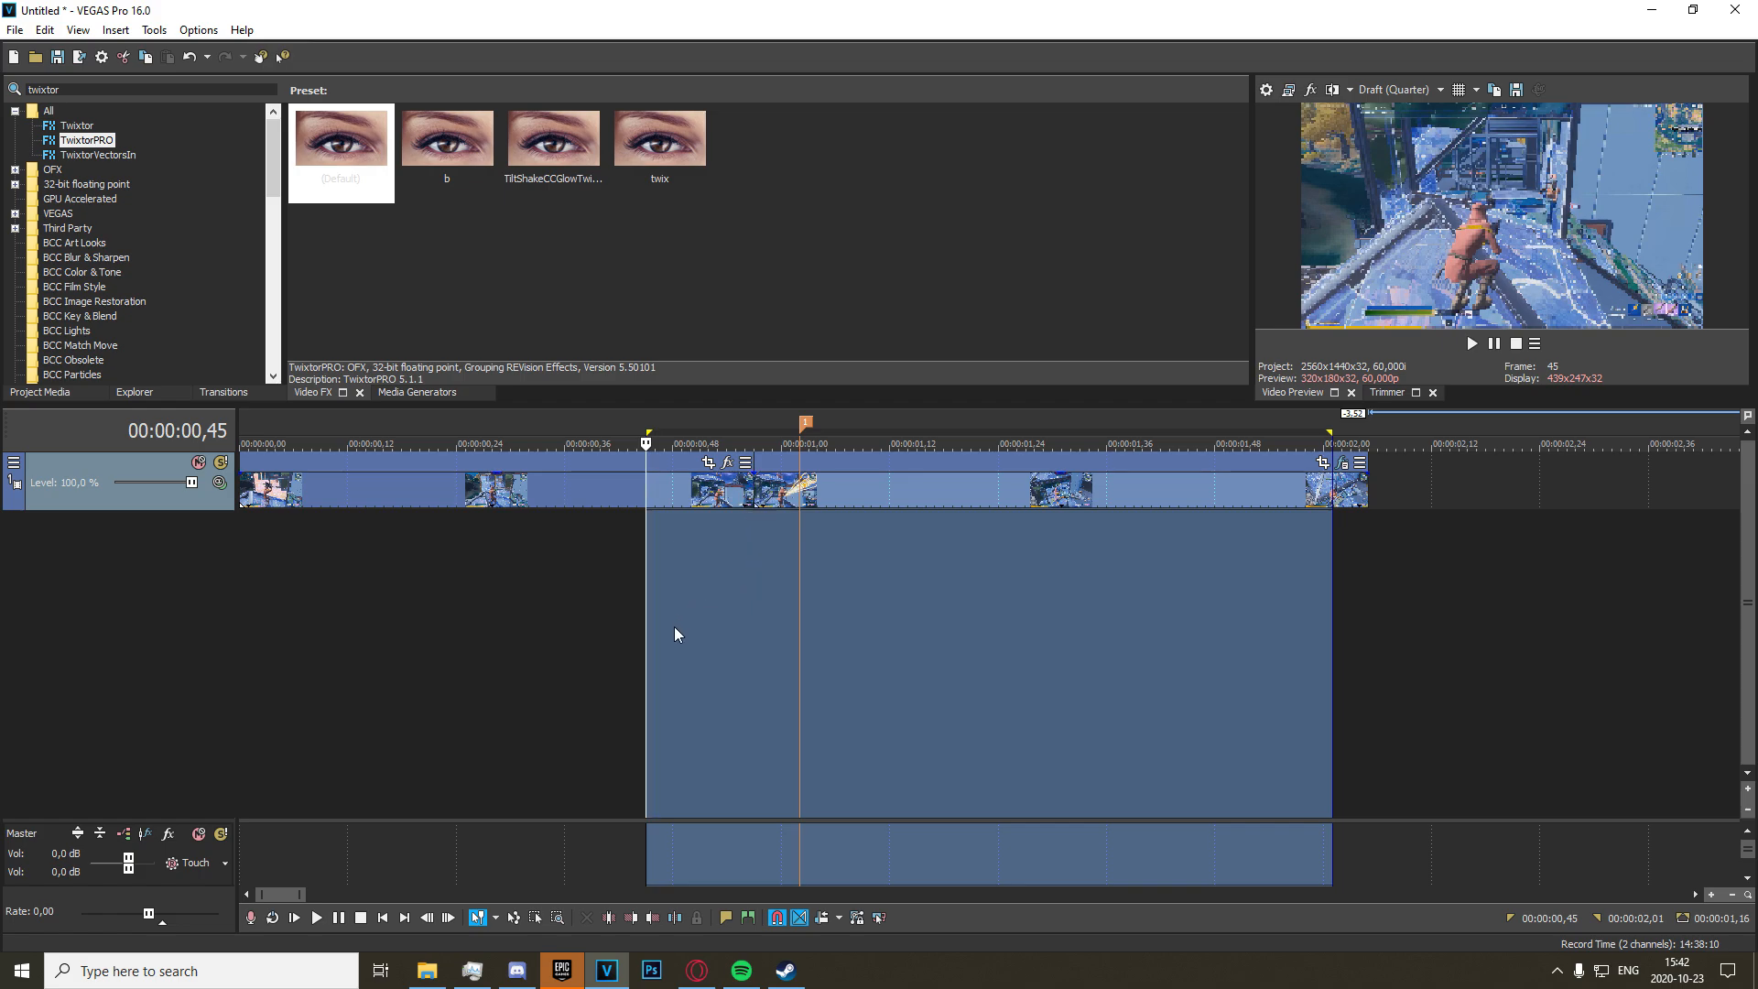
{"action": "mouse_move", "coordinate": [656, 620]}
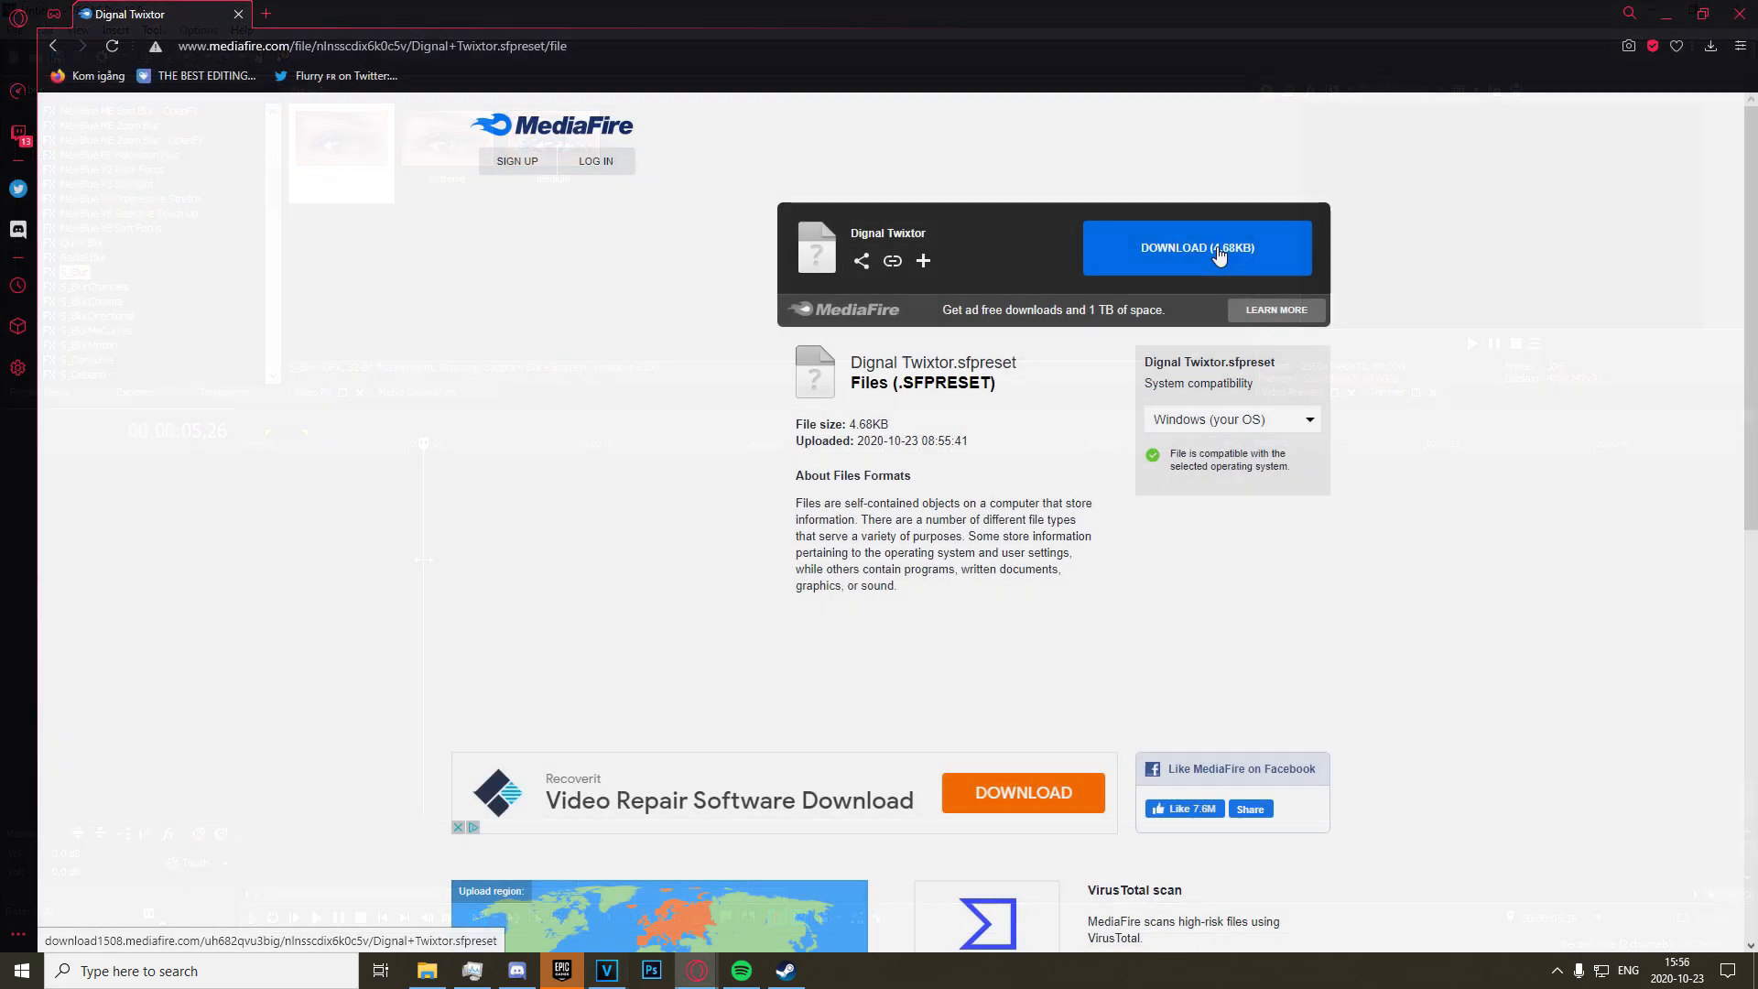
- Start the 4.68KB Dignal Twixtor.sfpreset download from the MediaFire page
{"action": "left_click", "coordinate": [1196, 248]}
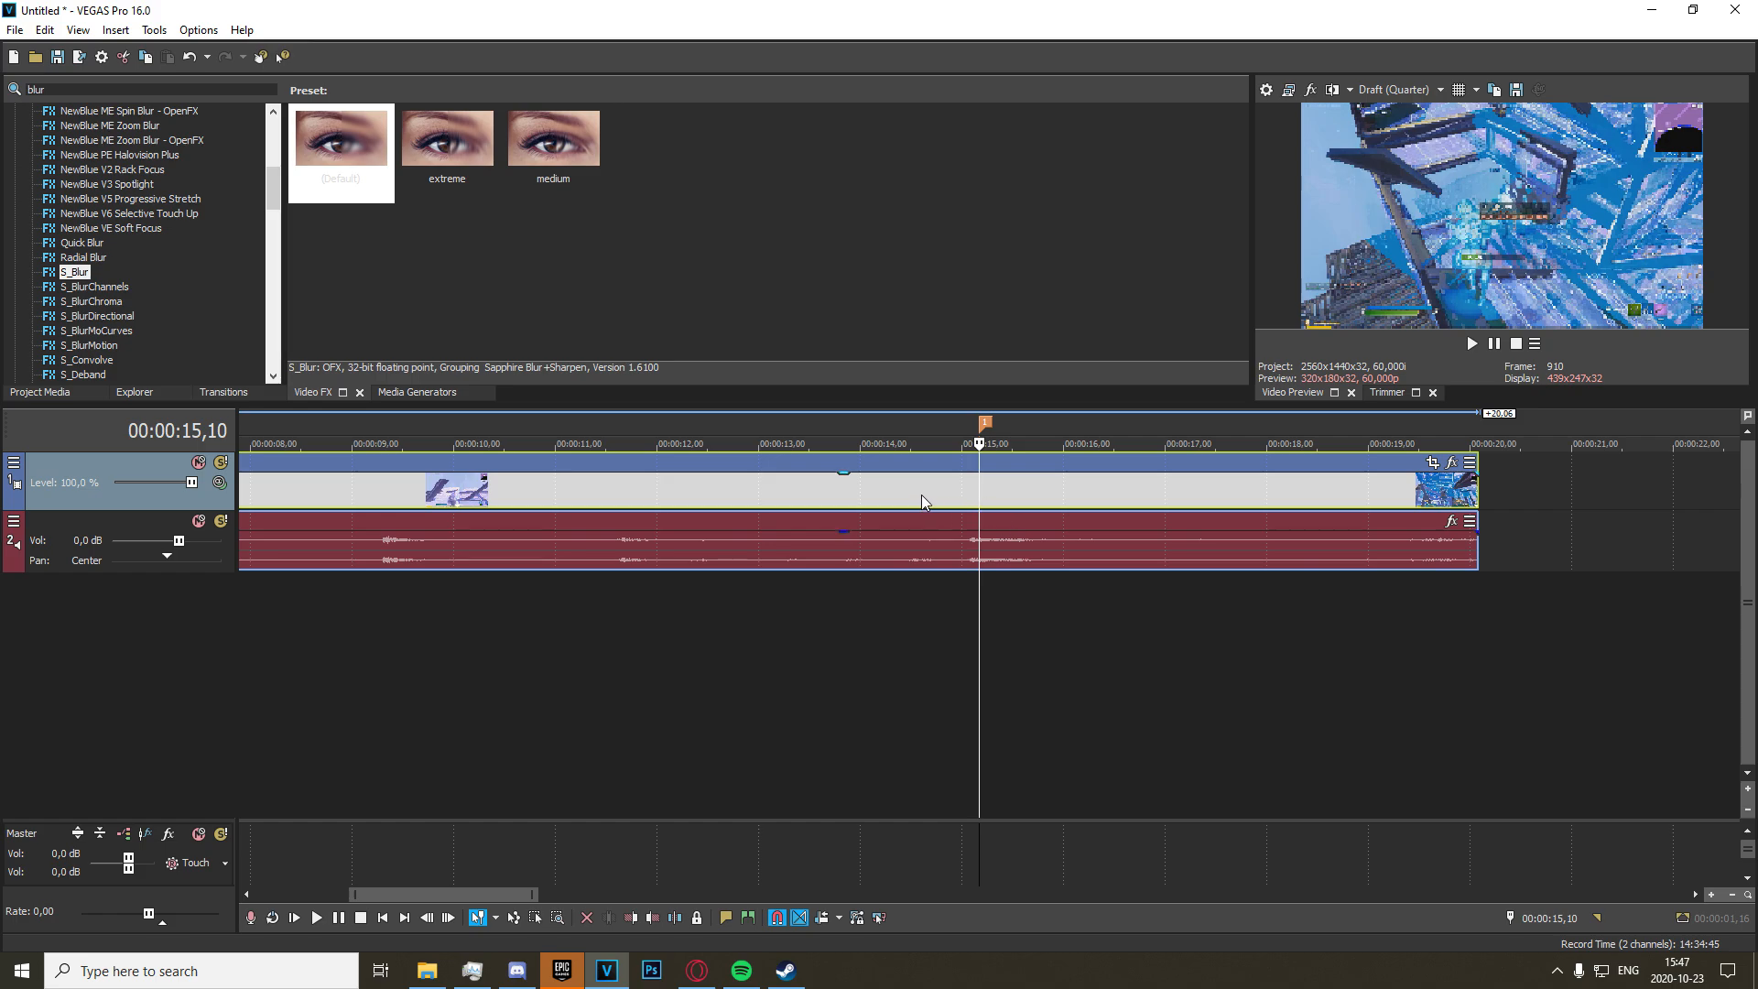
{"action": "mouse_move", "coordinate": [388, 449]}
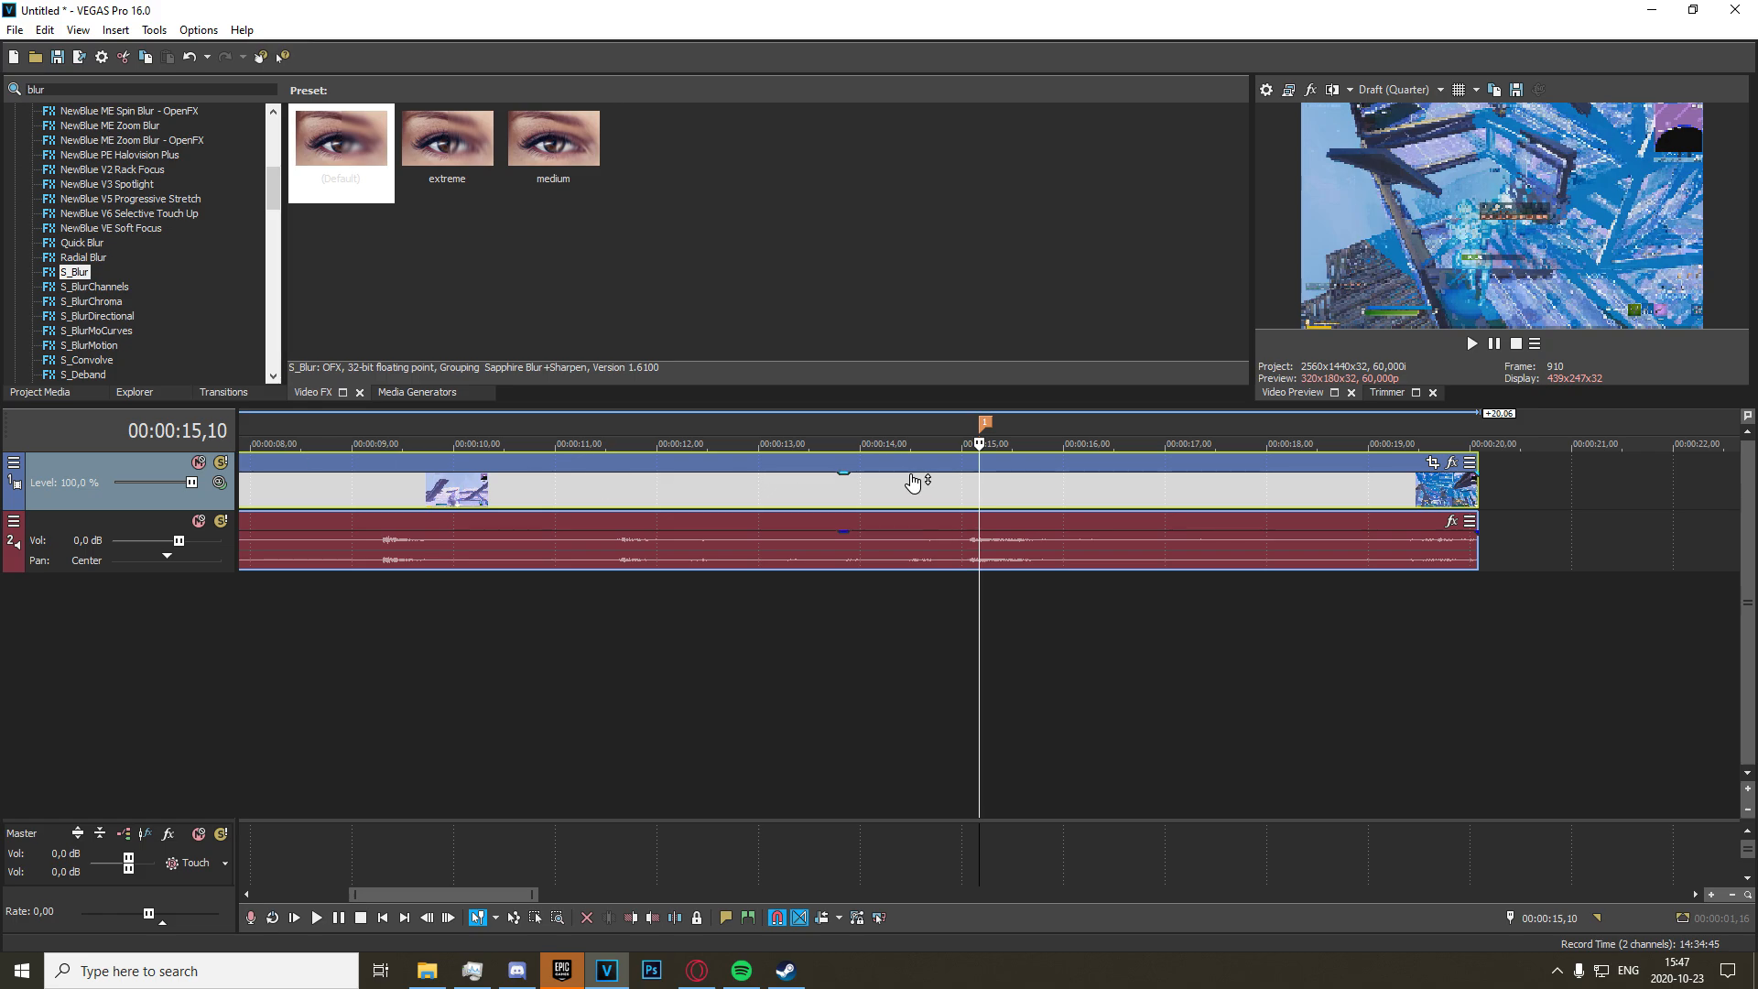
- Park the playhead just before the kill at 00:00:14,40 and show the clip's Event FX
{"action": "left_click", "coordinate": [928, 443]}
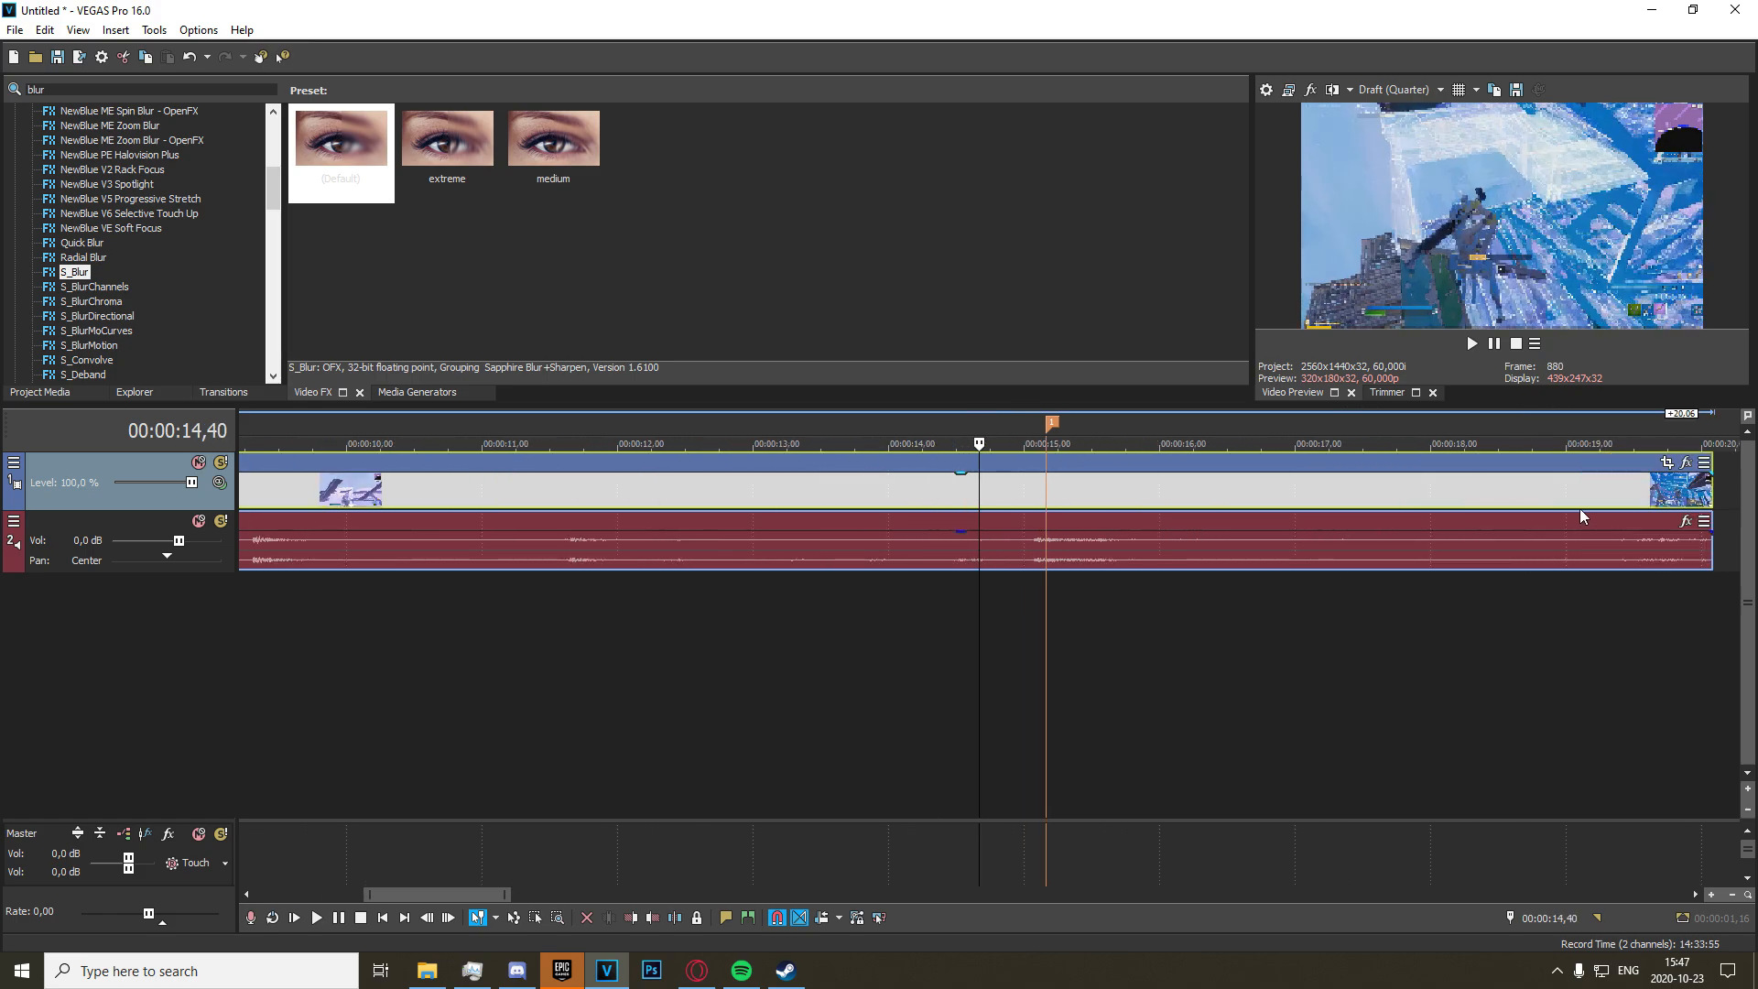
{"action": "left_click", "coordinate": [1684, 464]}
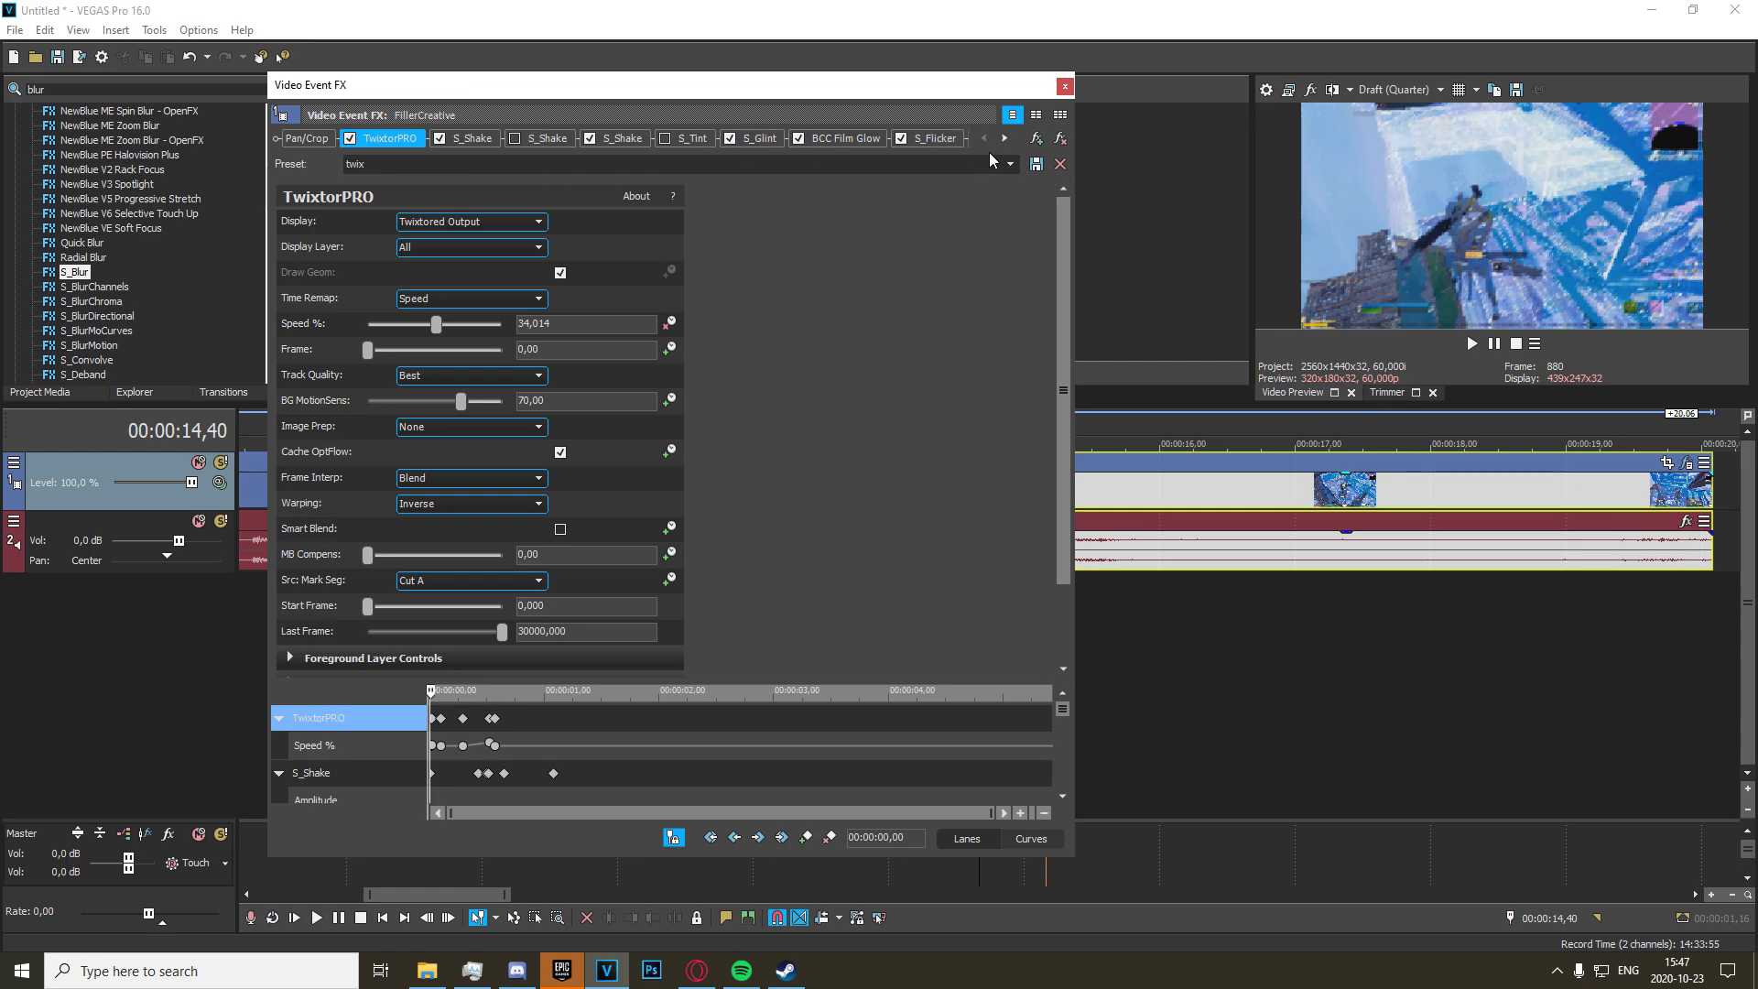
- Remove the extra S_Shake plug-ins so only TwixtorPRO remains, and view its settings
{"action": "left_click", "coordinate": [932, 137]}
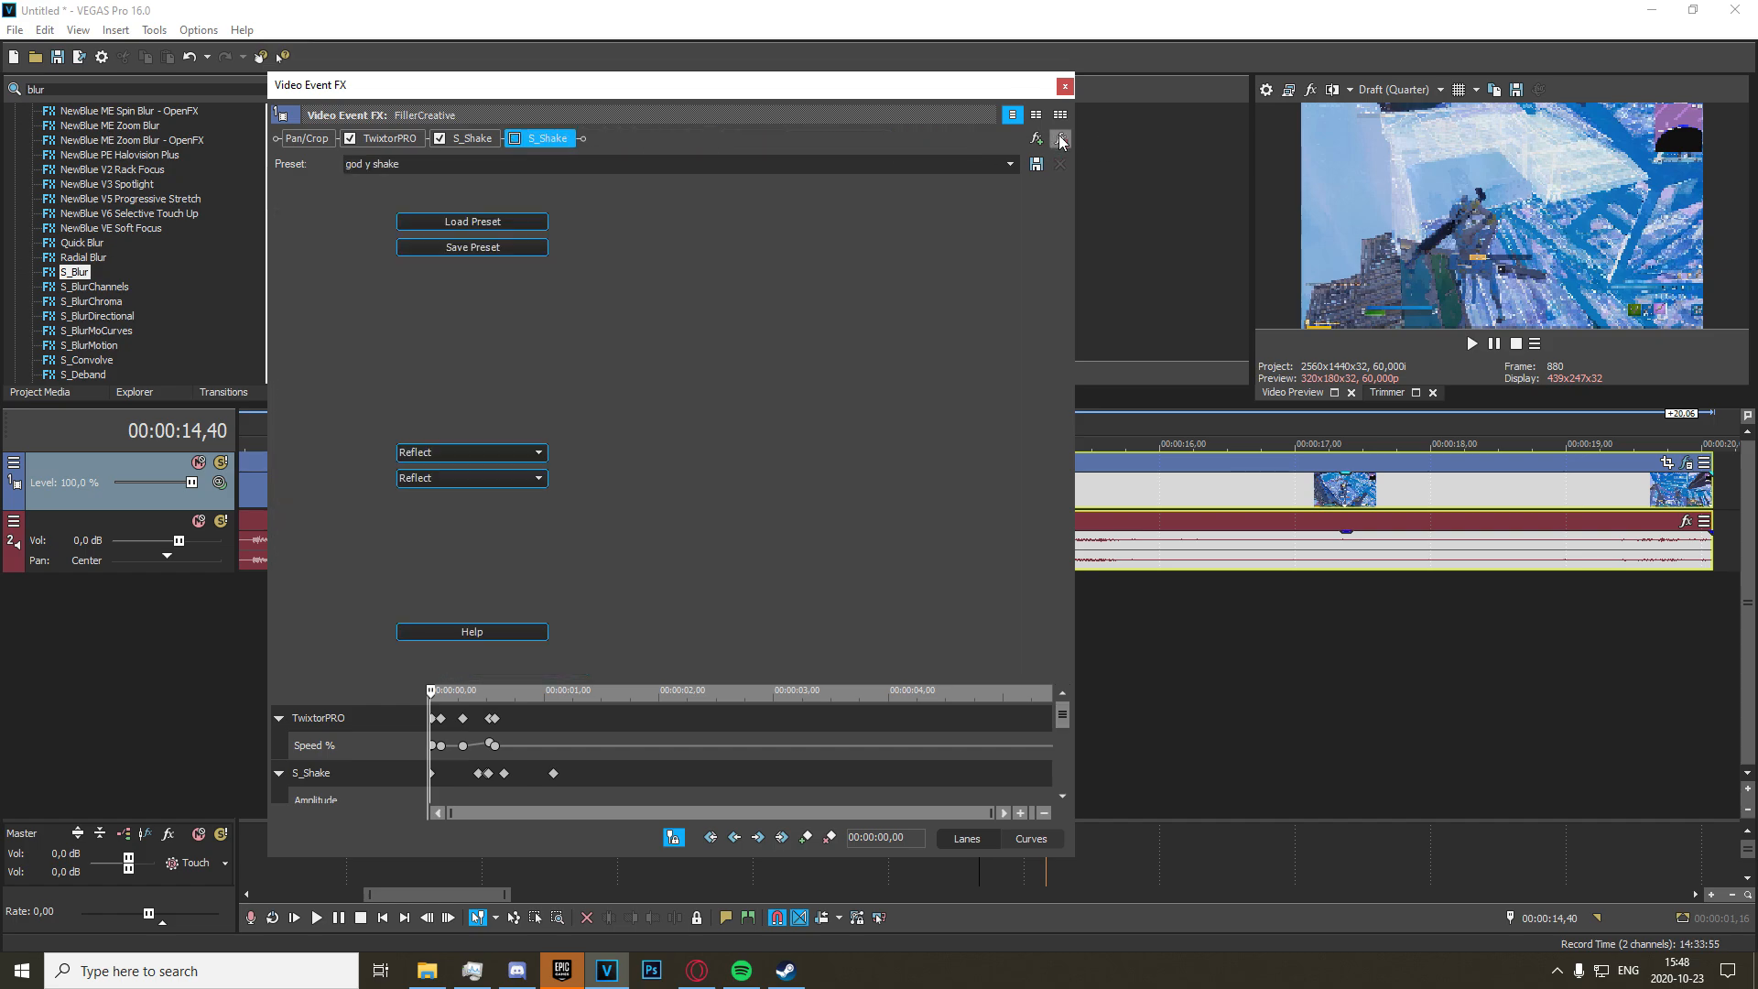
{"action": "left_click", "coordinate": [390, 137]}
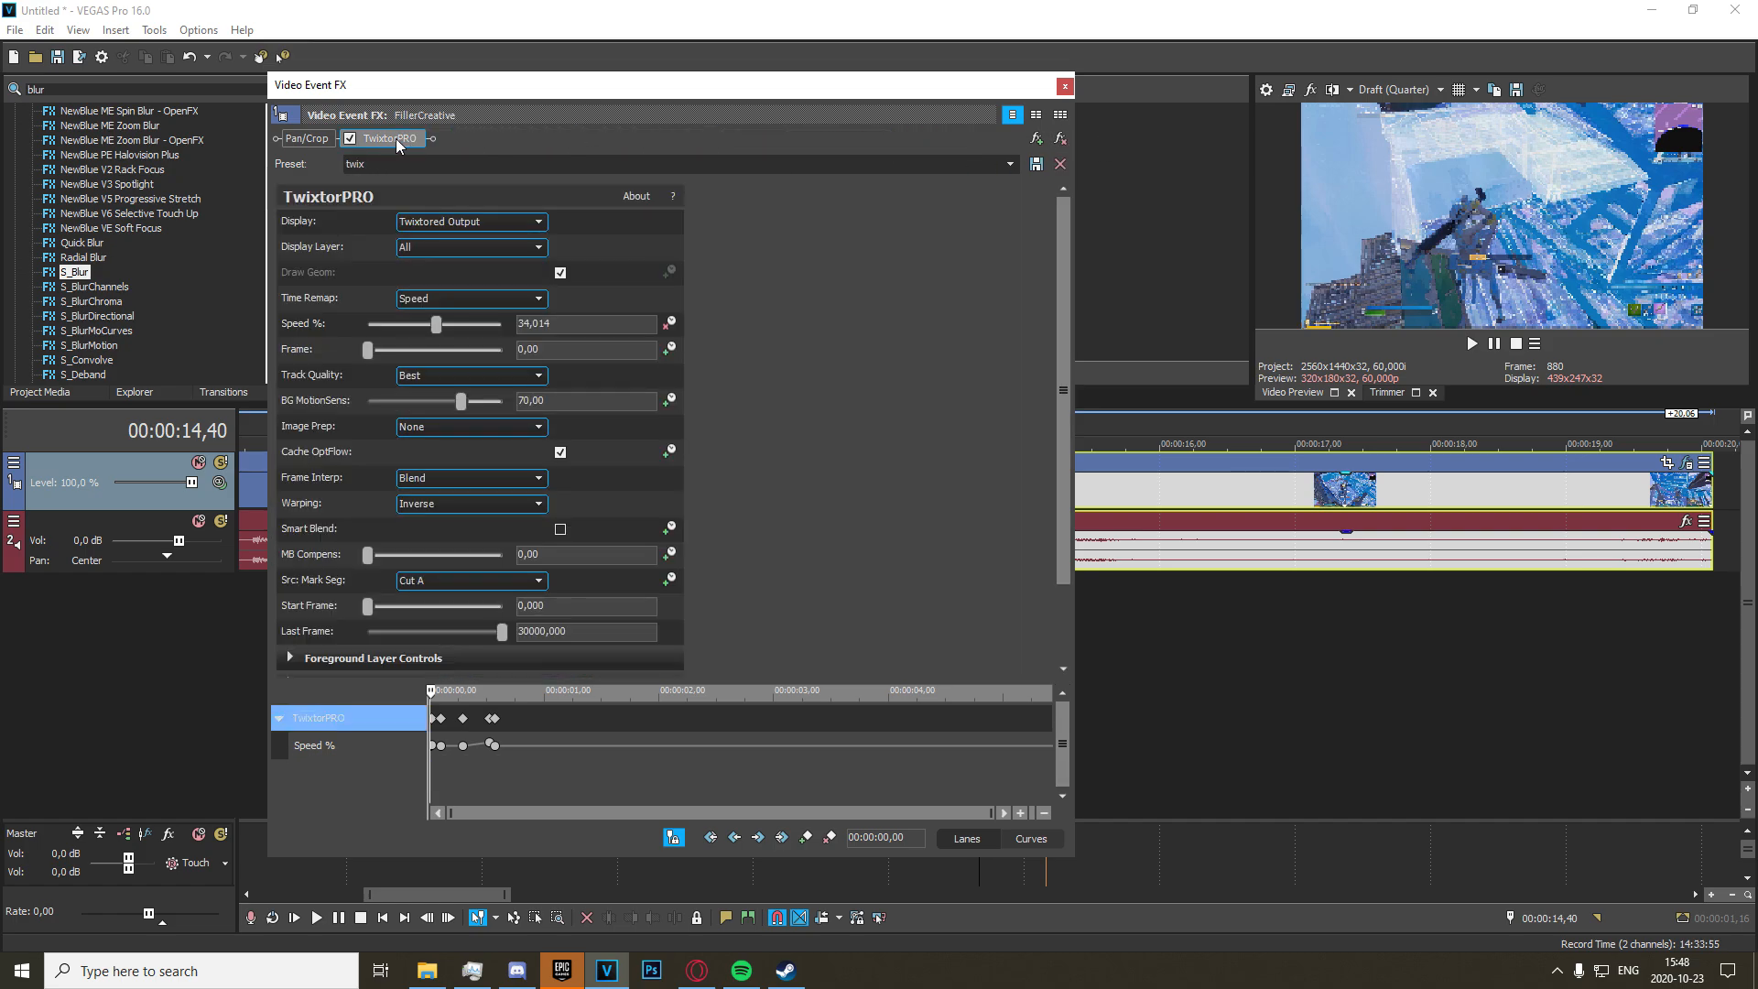
{"action": "left_click", "coordinate": [1062, 86]}
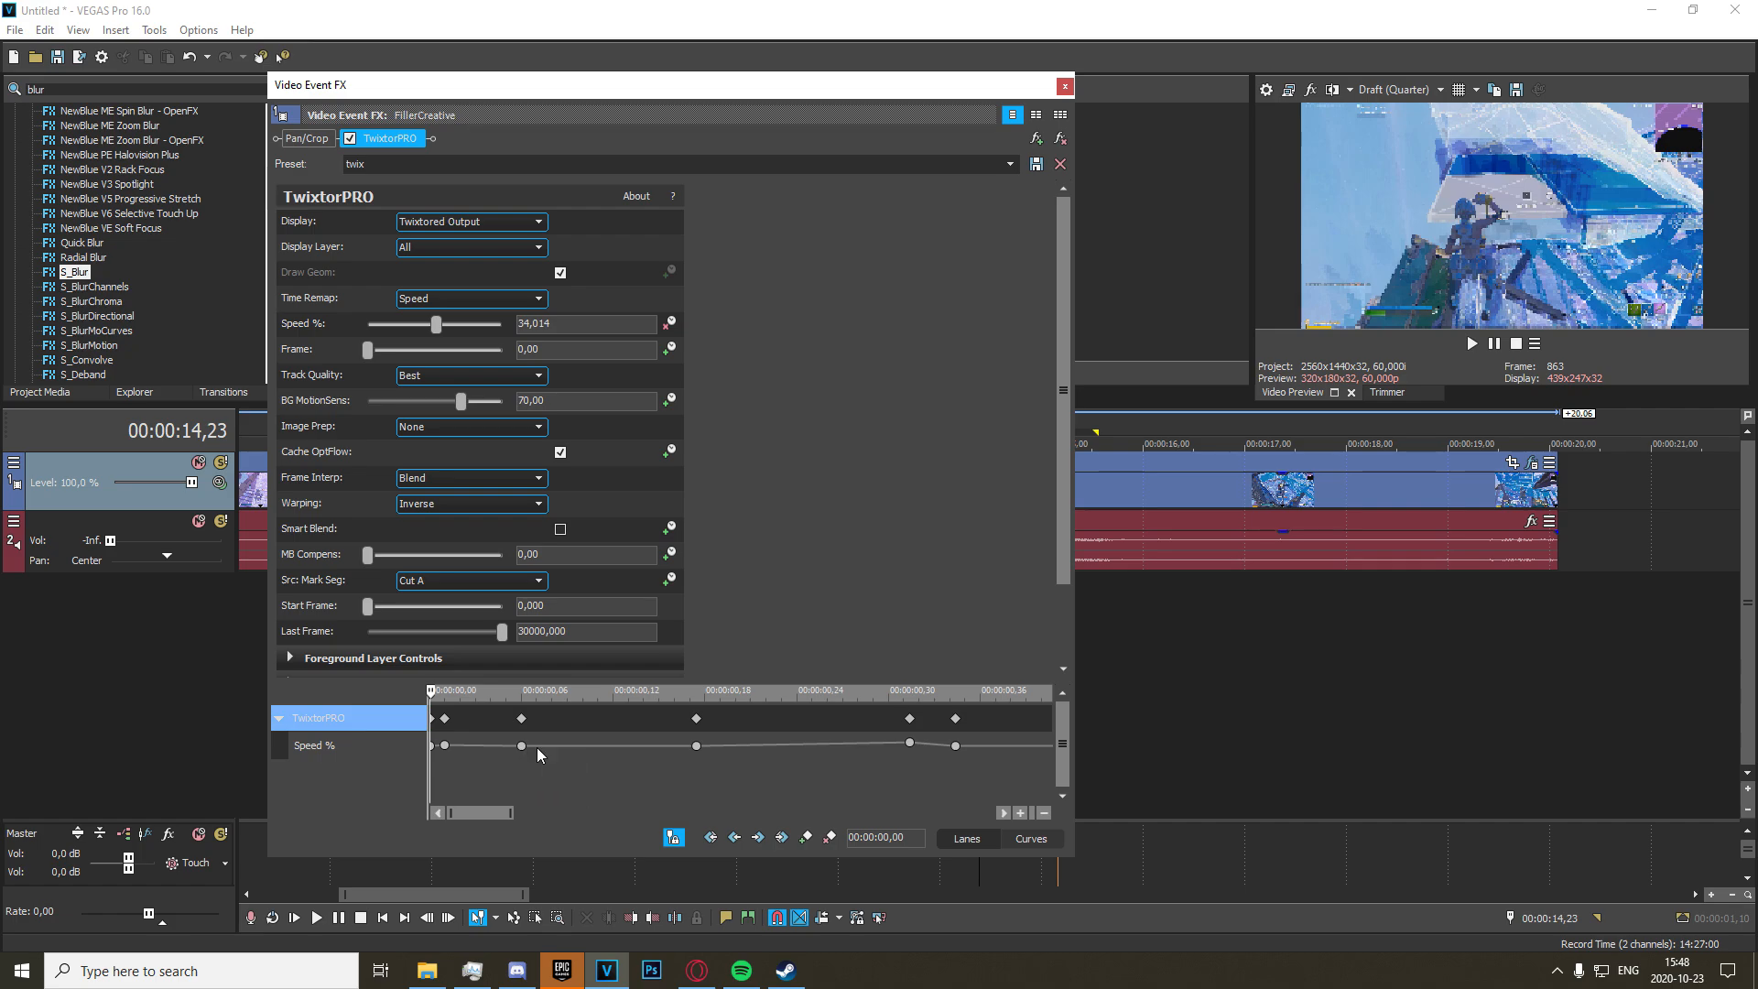
{"action": "mouse_move", "coordinate": [911, 743]}
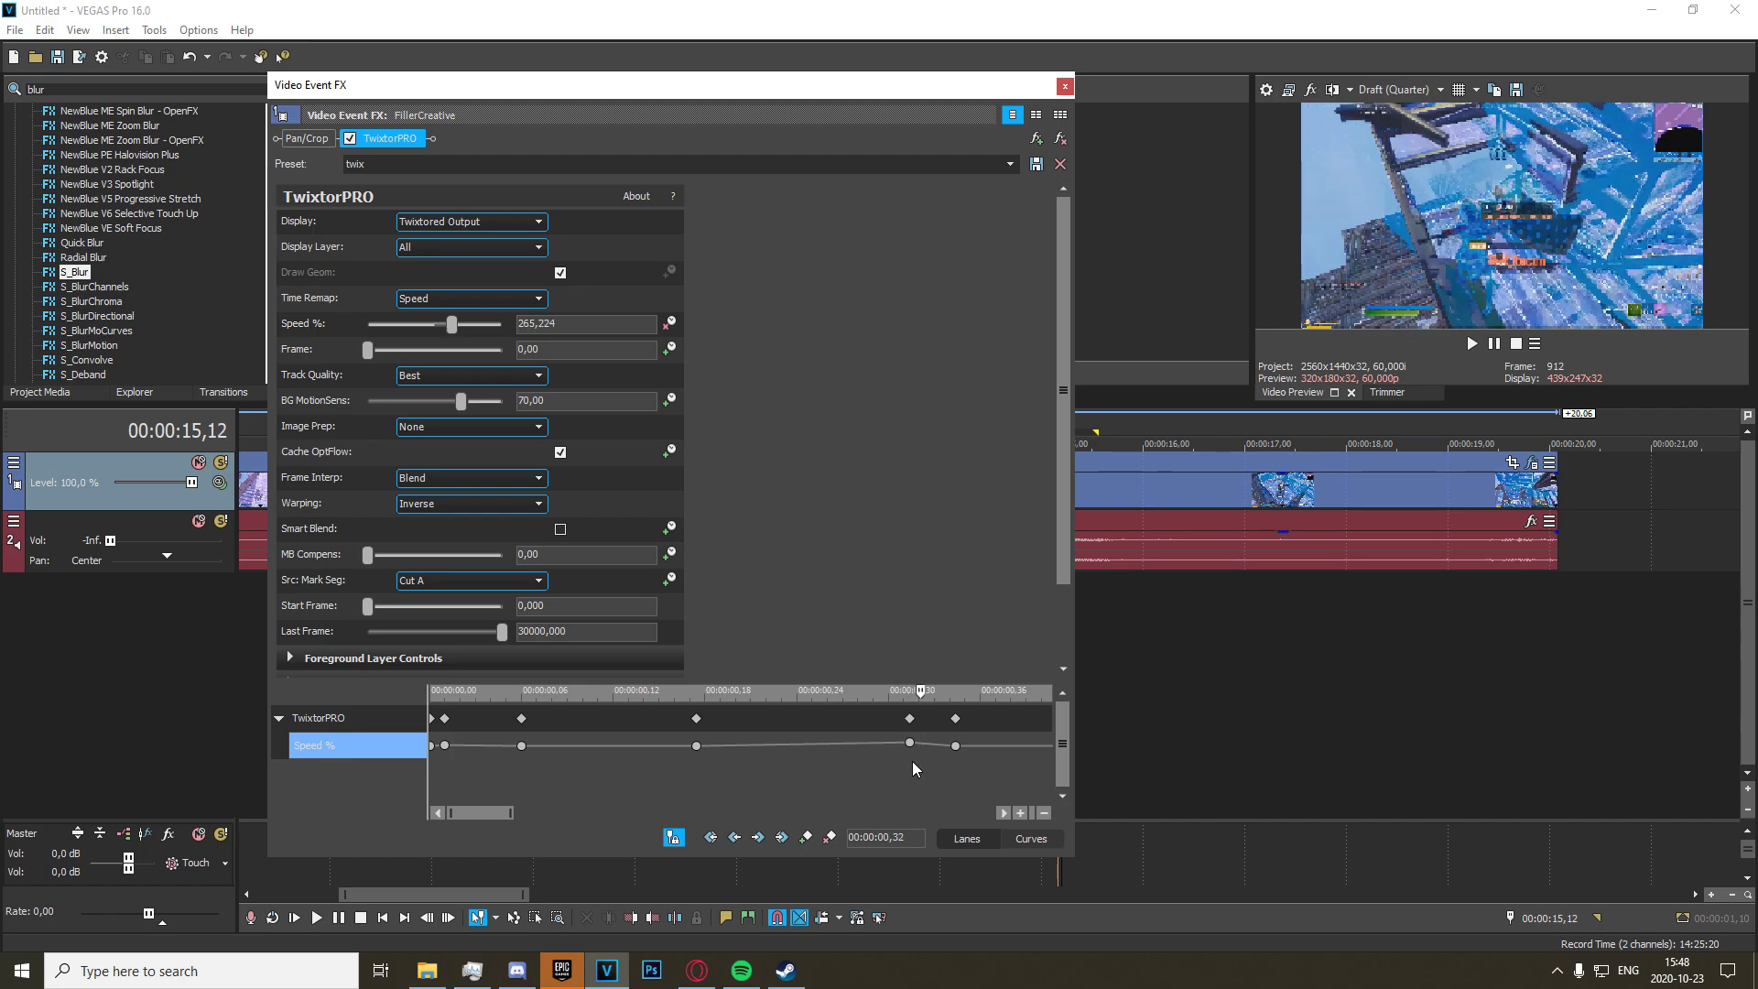
- Drag the peak Speed % keyframe near 00:00:00,30 down to about 298%
{"action": "left_click_drag", "start_coordinate": [908, 744], "coordinate": [936, 771]}
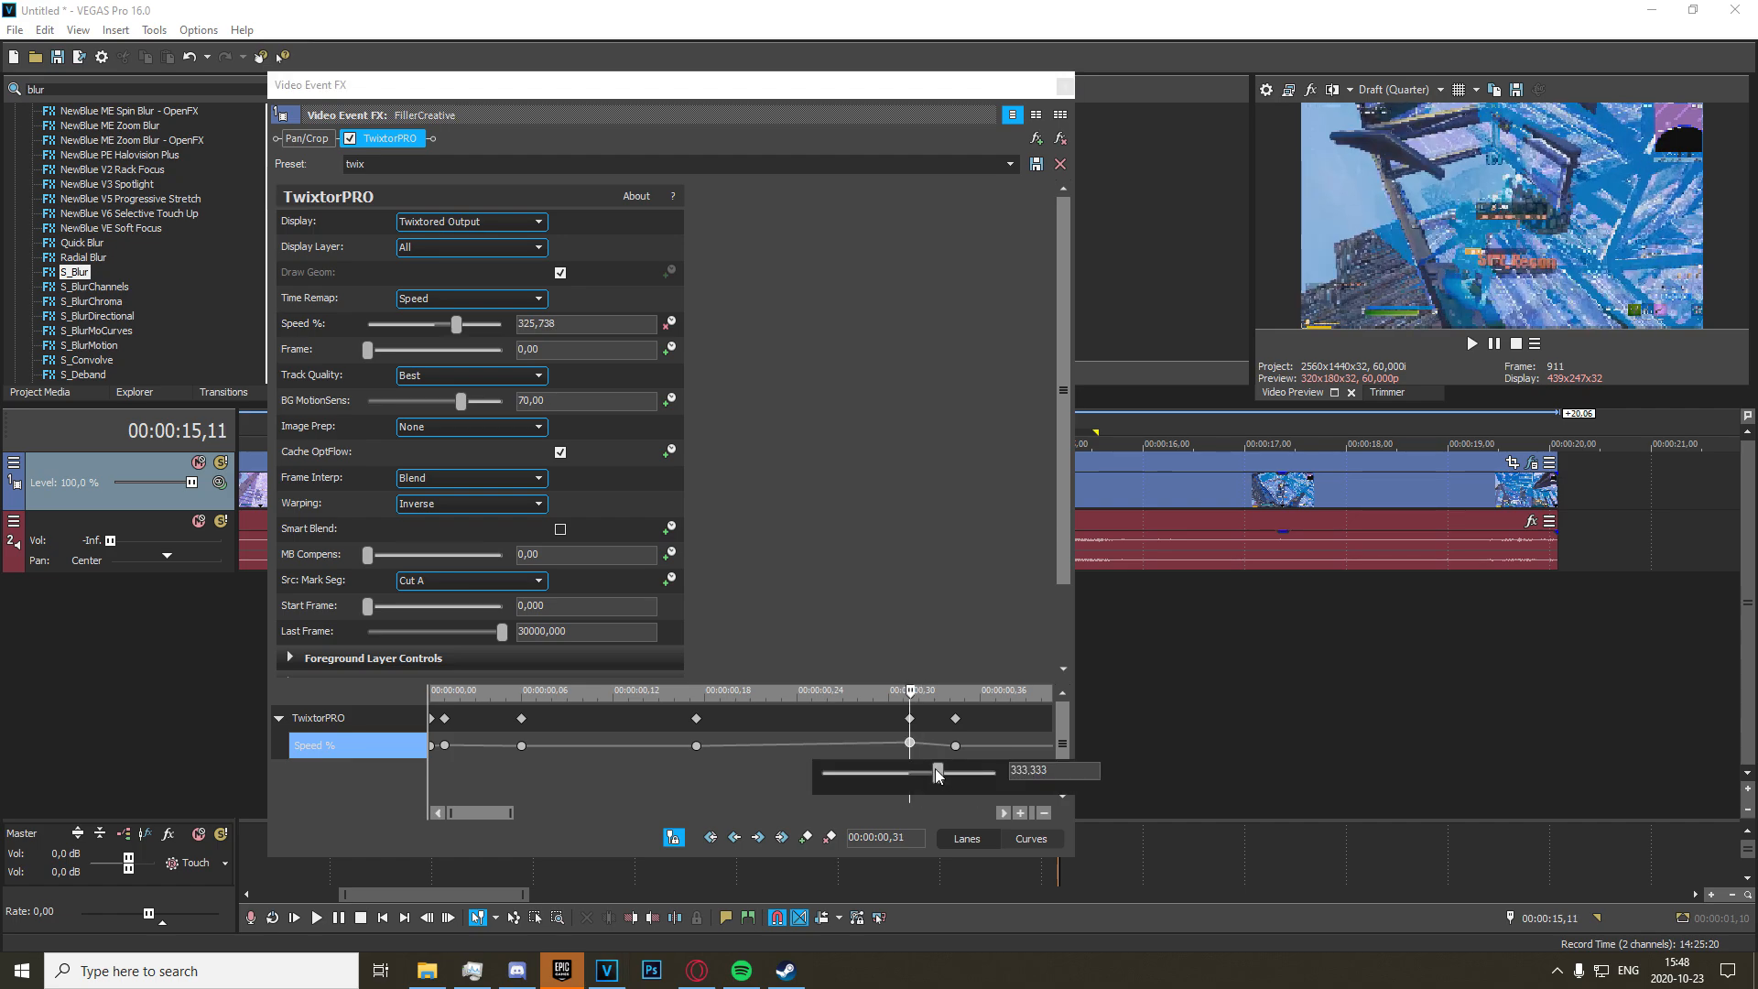
{"action": "left_click_drag", "start_coordinate": [938, 771], "coordinate": [902, 771]}
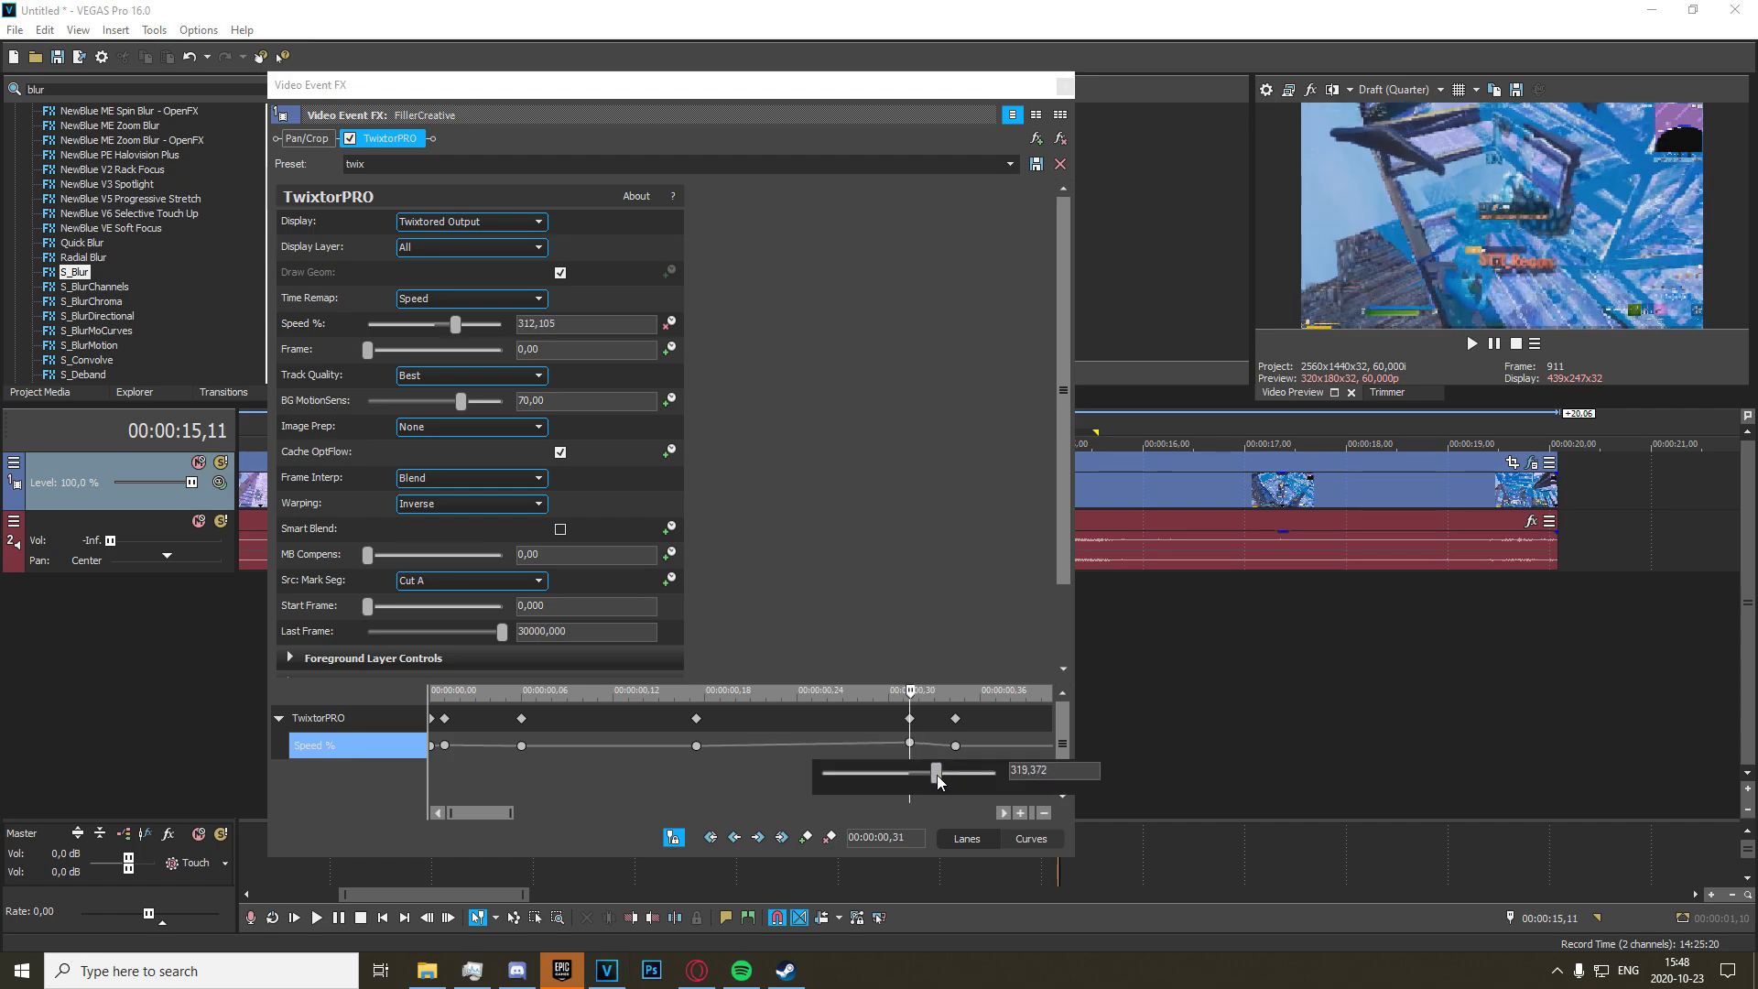
{"action": "left_click_drag", "start_coordinate": [936, 771], "coordinate": [932, 771]}
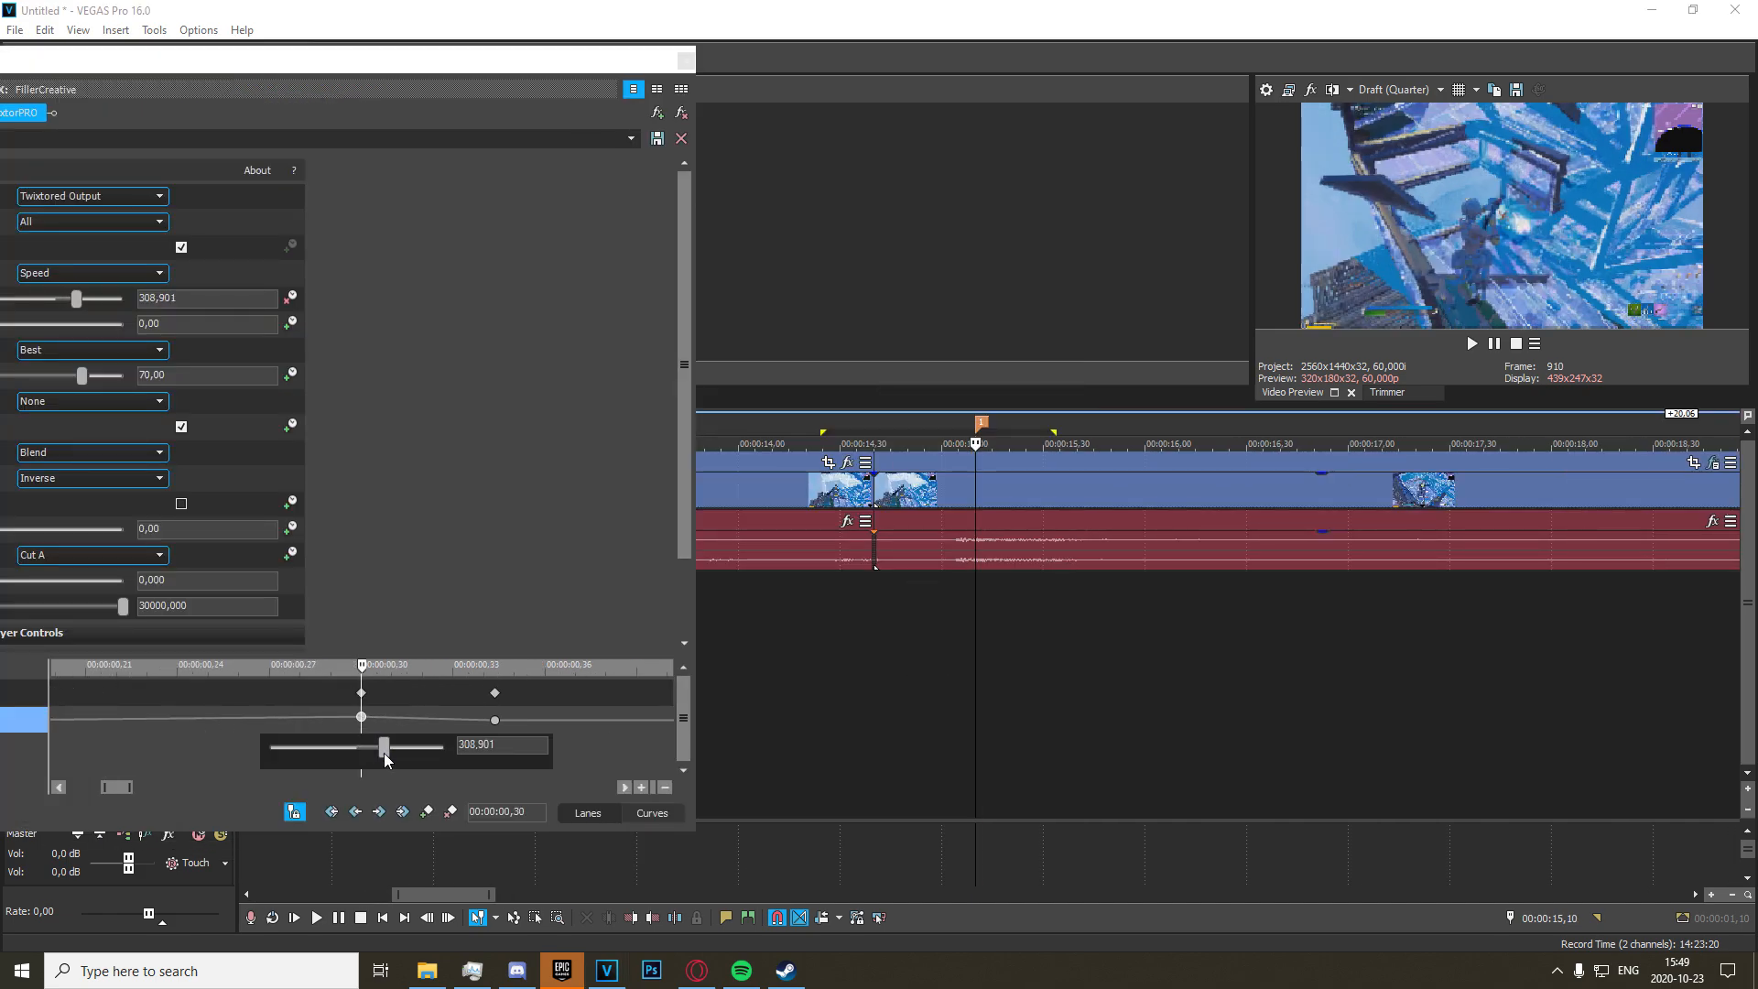
{"action": "left_click_drag", "start_coordinate": [387, 747], "coordinate": [381, 747]}
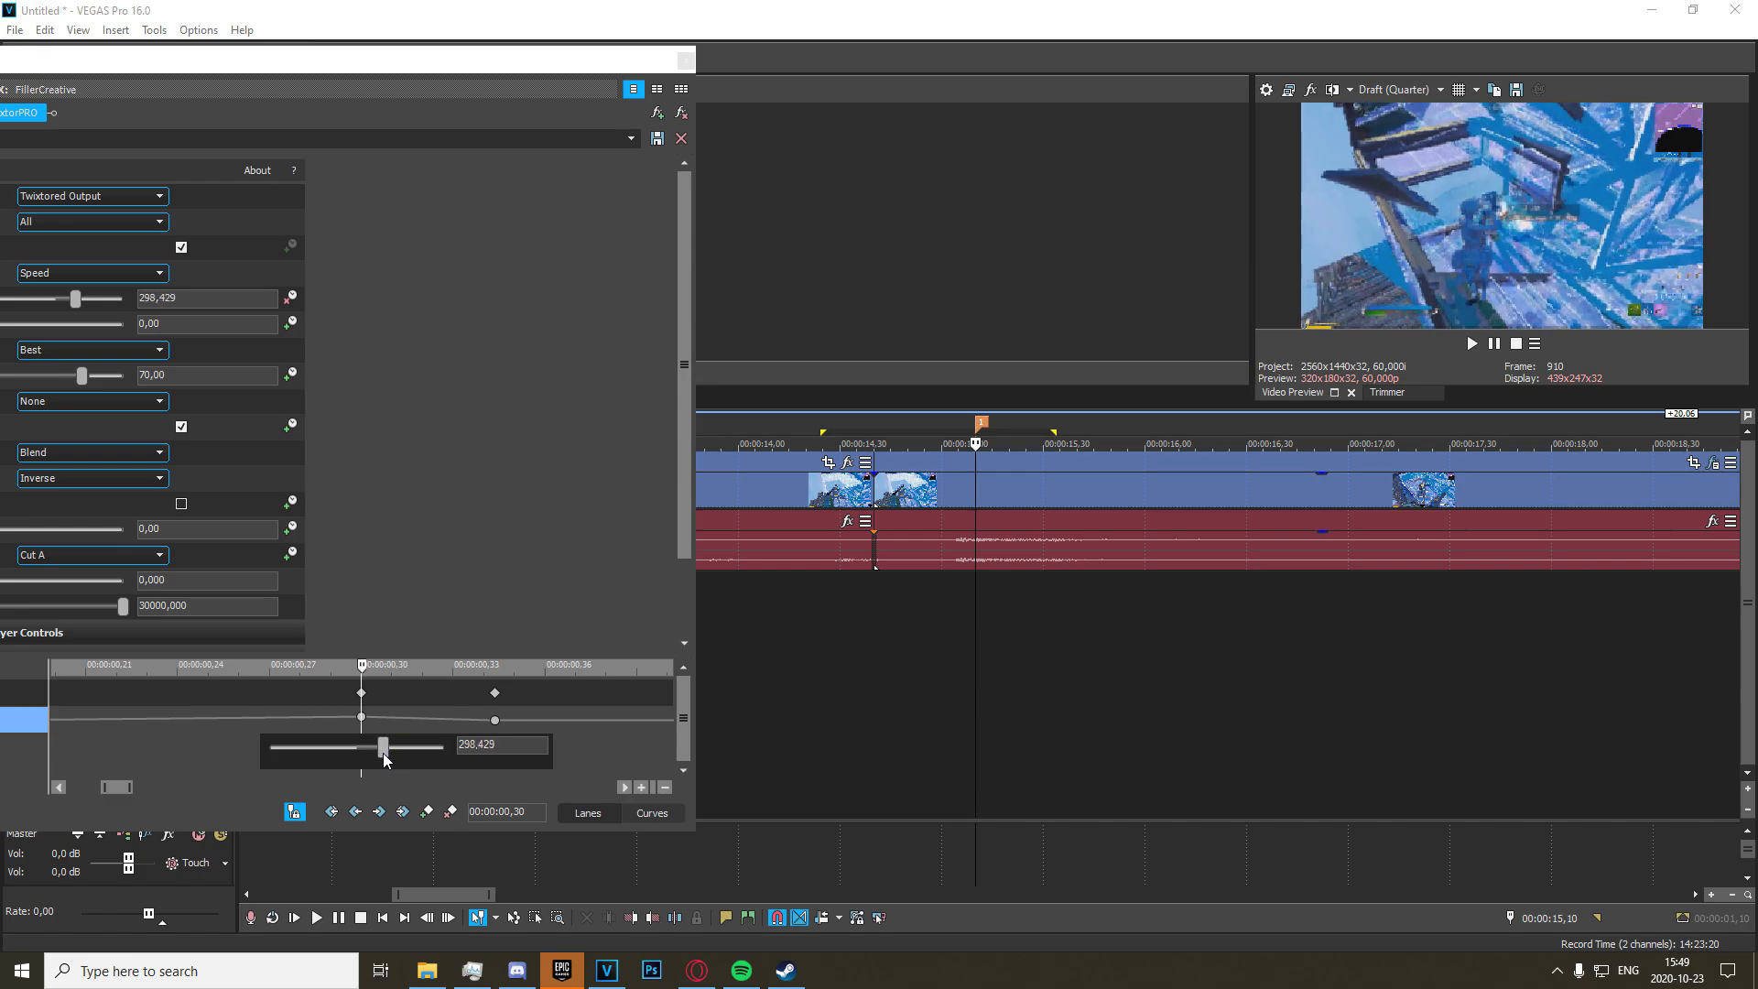